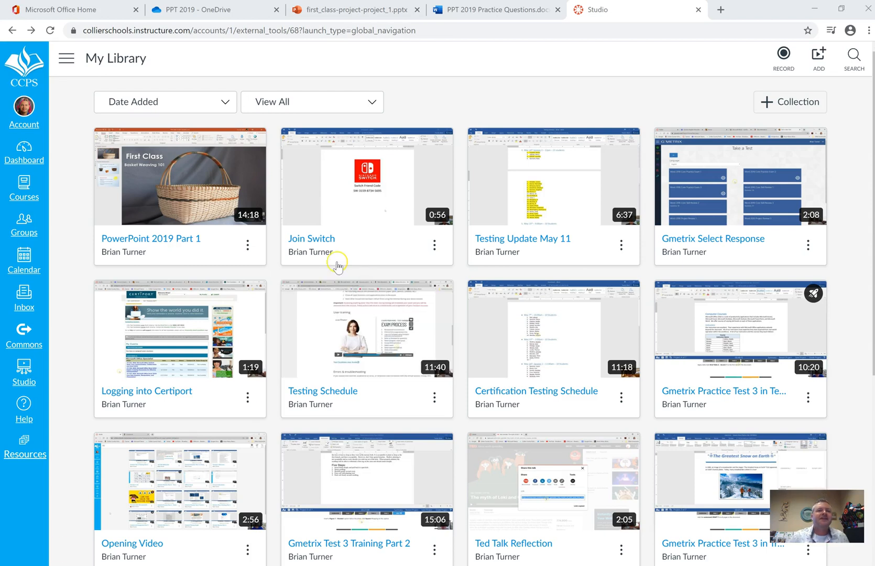
Step: Switch to the OneDrive tab and browse to the PPT 2019 folder
{"action": "left_click", "coordinate": [352, 9]}
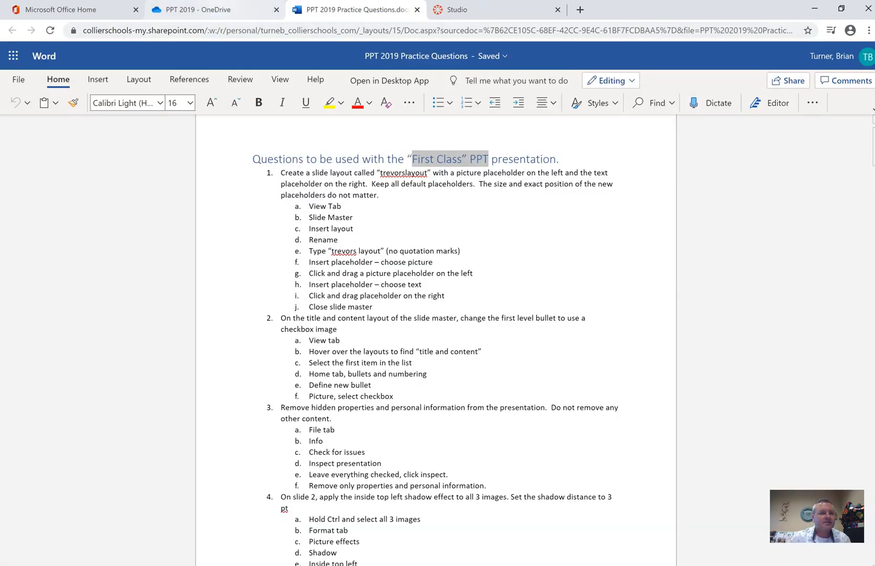
{"action": "left_click", "coordinate": [206, 9]}
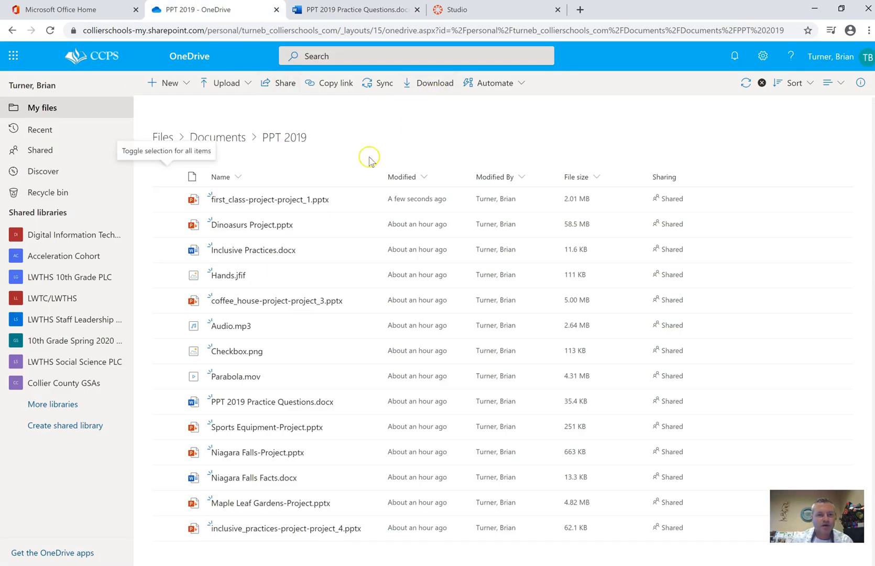
{"action": "mouse_move", "coordinate": [252, 225]}
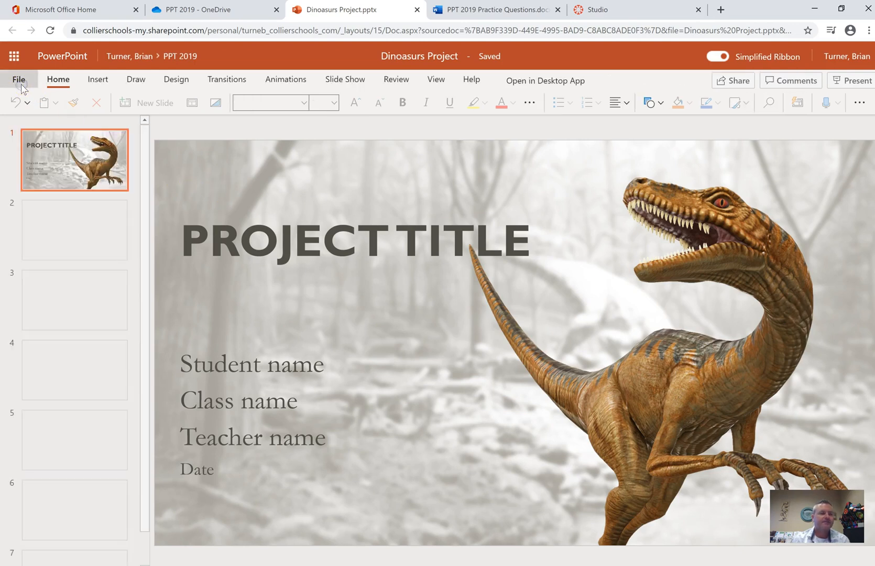
Step: Close the File menu and open the Dinosaurs Project deck in desktop PowerPoint
{"action": "left_click", "coordinate": [19, 79]}
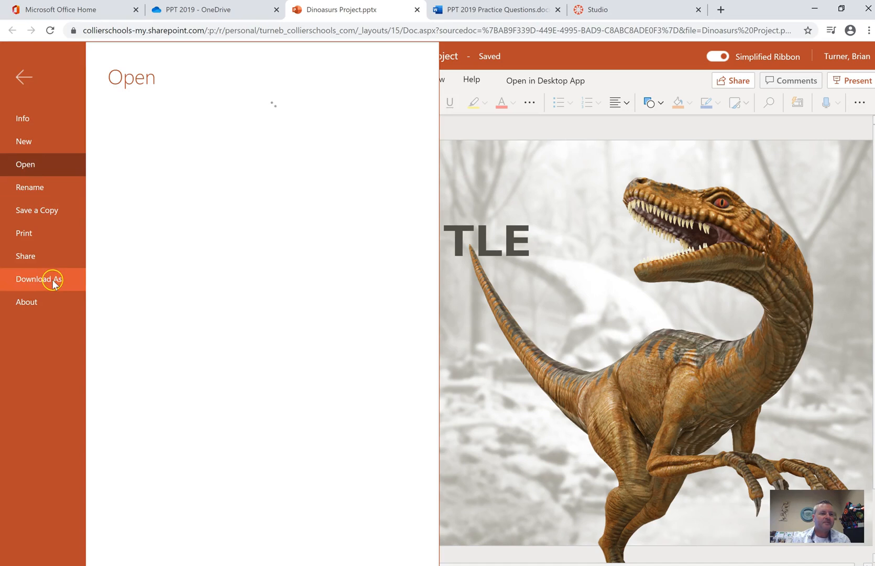
{"action": "left_click", "coordinate": [38, 280]}
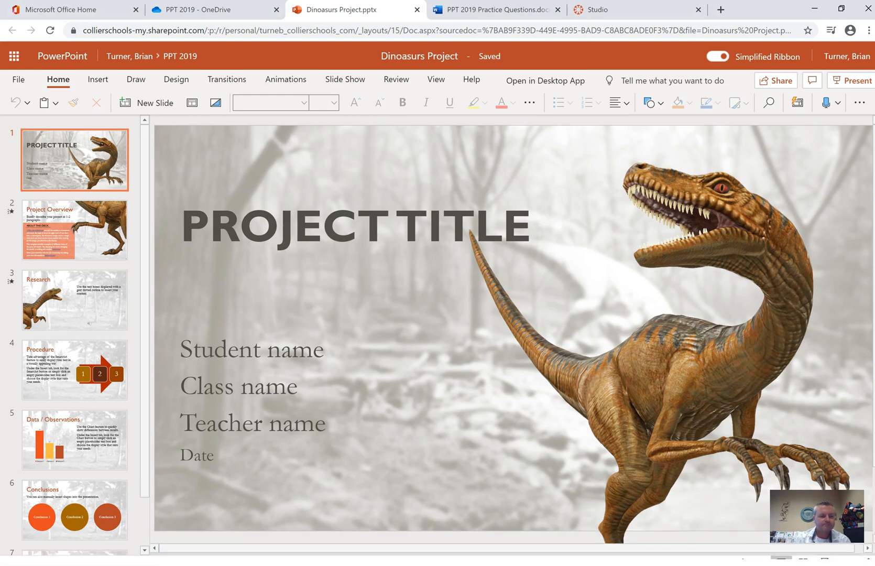
{"action": "left_click", "coordinate": [545, 81]}
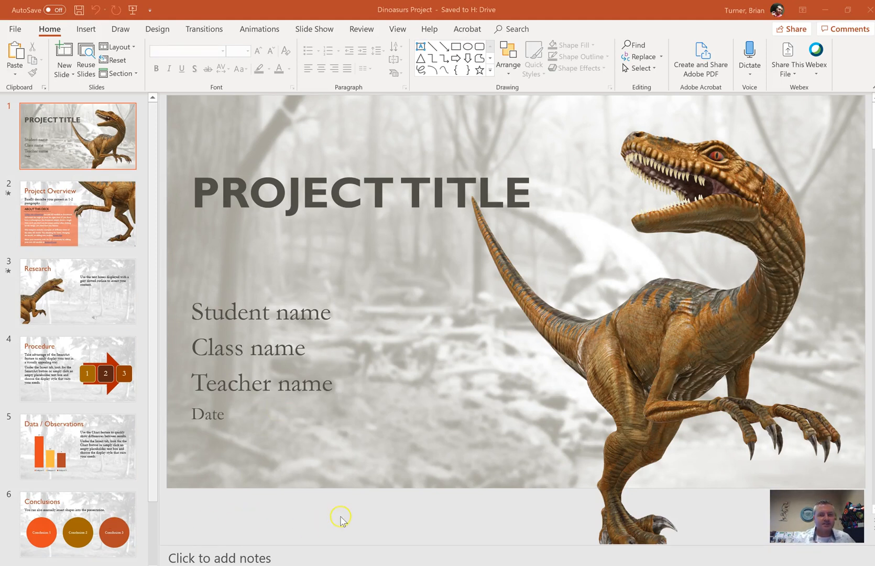
{"action": "mouse_move", "coordinate": [659, 342]}
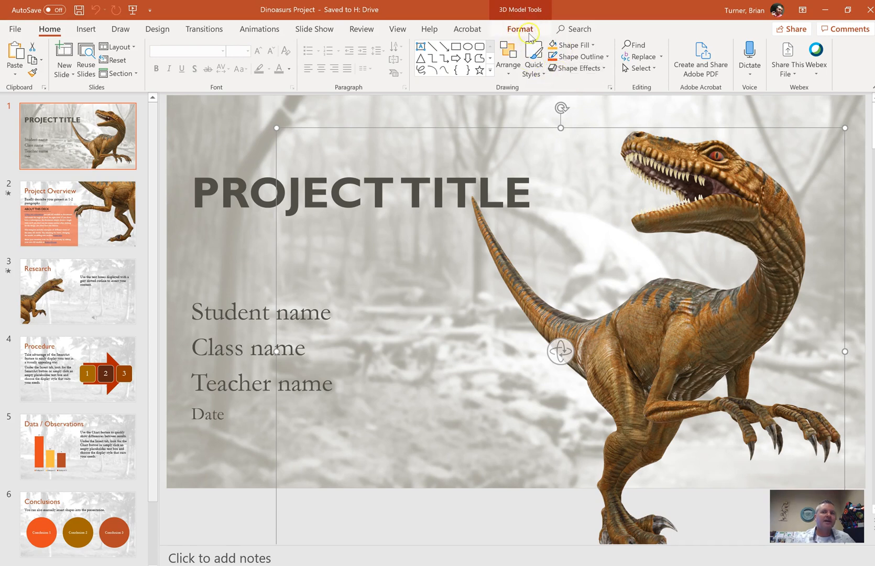
{"action": "left_click", "coordinate": [520, 28]}
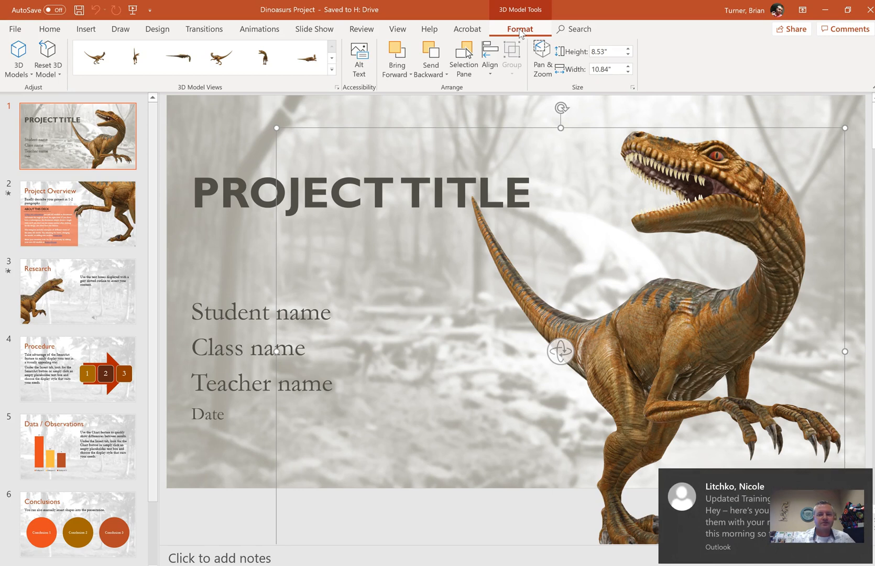
{"action": "mouse_move", "coordinate": [273, 79]}
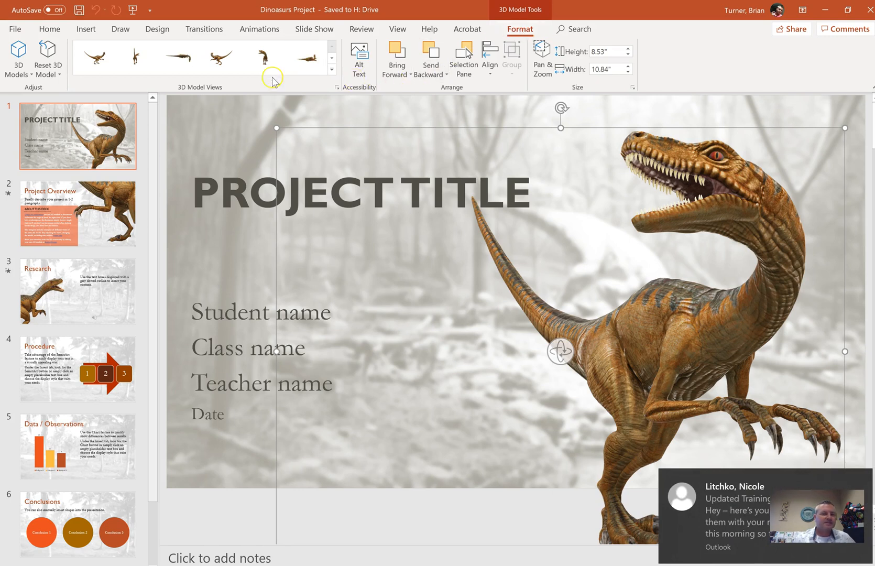
{"action": "mouse_move", "coordinate": [321, 107]}
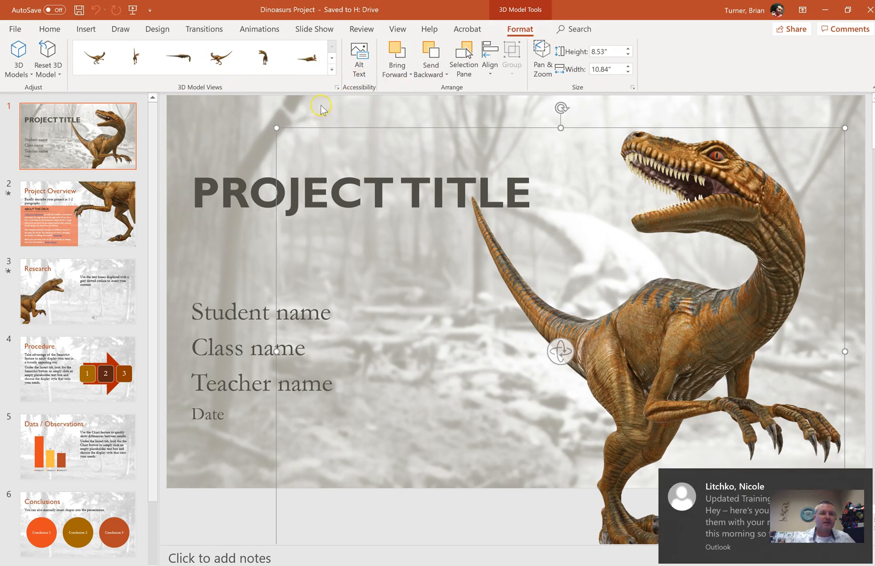
{"action": "mouse_move", "coordinate": [596, 185]}
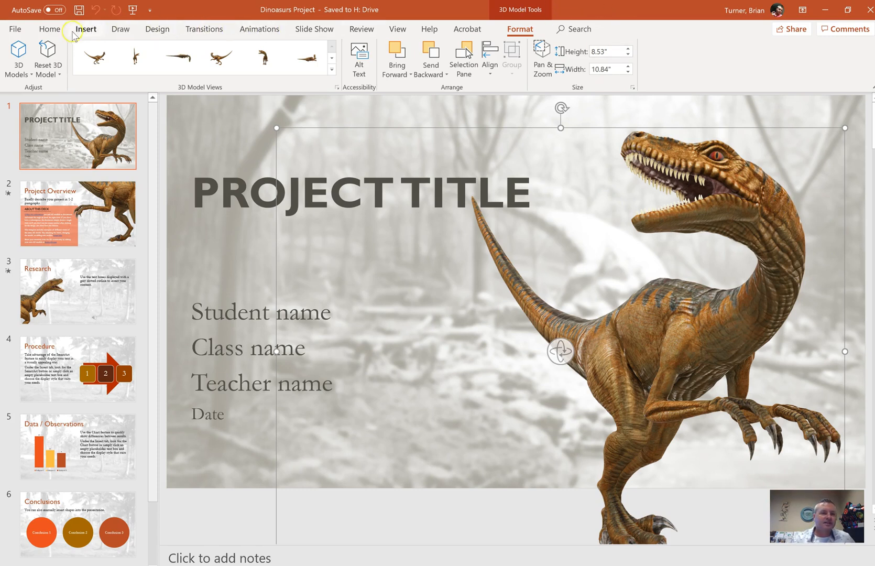
{"action": "left_click", "coordinate": [50, 29]}
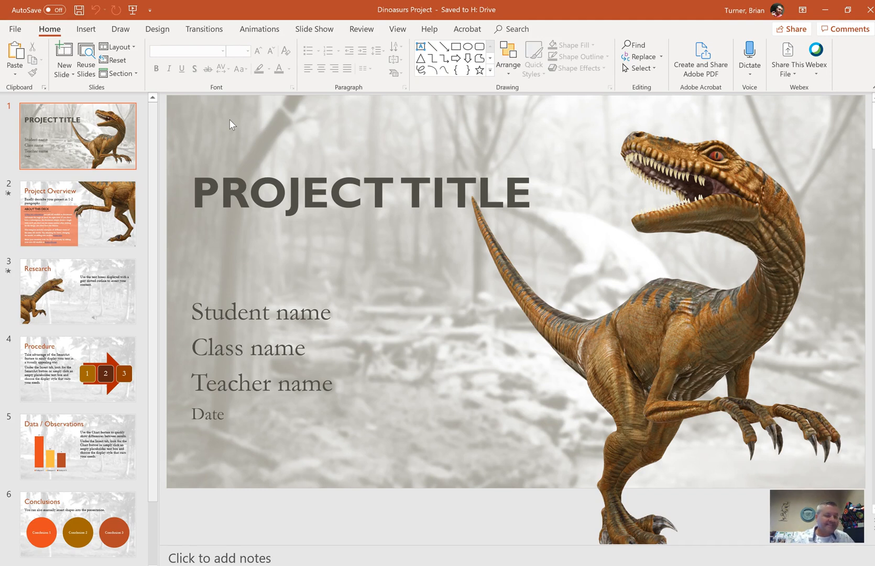
Step: Set a custom portrait slide size of 8 inches wide by 11 inches tall
{"action": "left_click", "coordinate": [157, 28]}
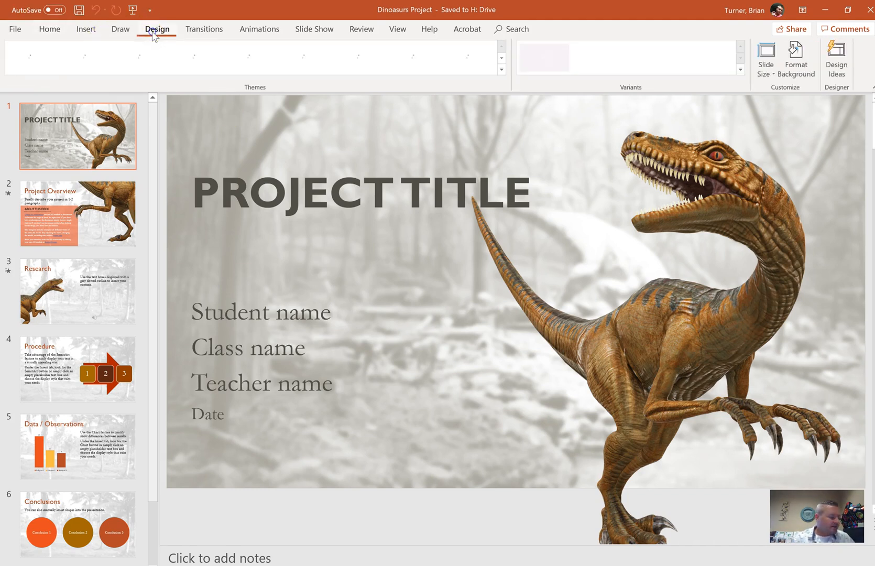
{"action": "left_click", "coordinate": [156, 29]}
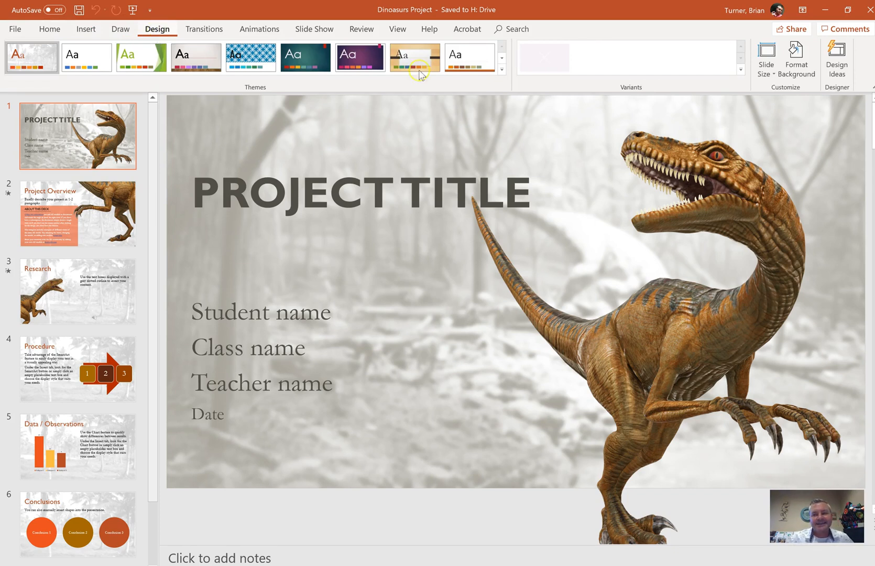
{"action": "left_click", "coordinate": [765, 57]}
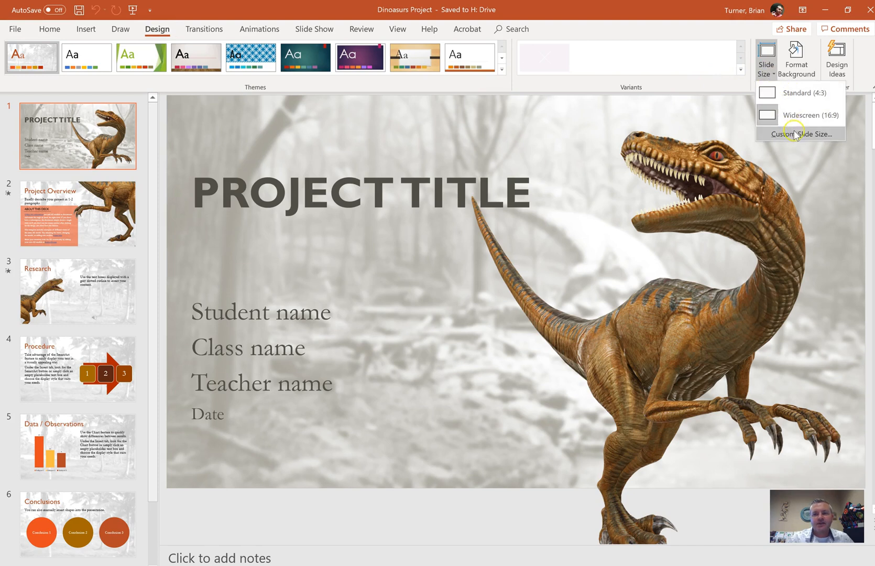
{"action": "left_click", "coordinate": [800, 134]}
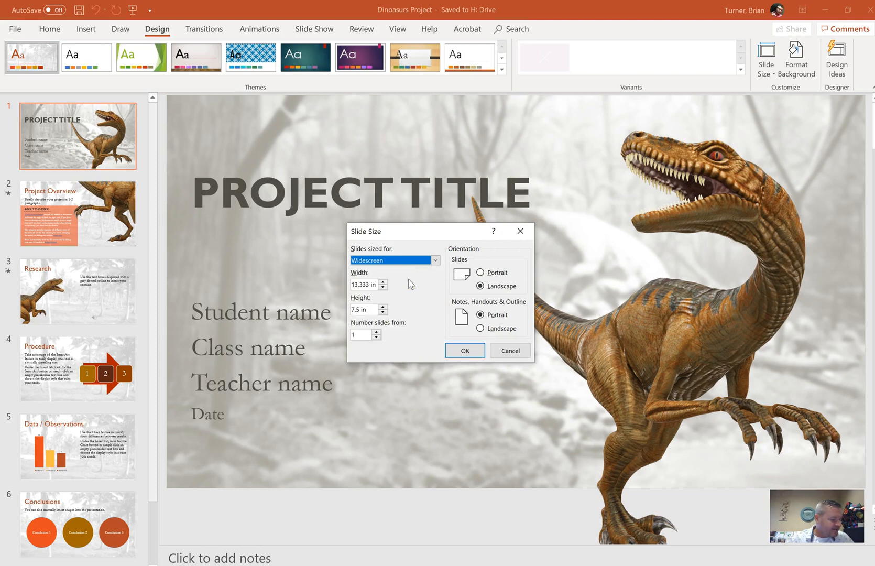
{"action": "left_click", "coordinate": [366, 284]}
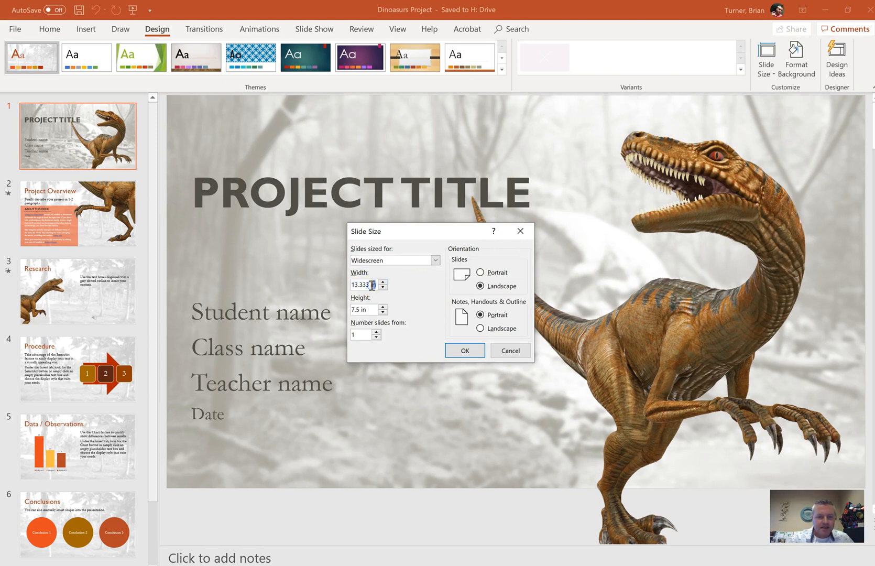
{"action": "type", "text": "8 in"}
{"action": "left_click", "coordinate": [365, 309]}
{"action": "type", "text": "11"}
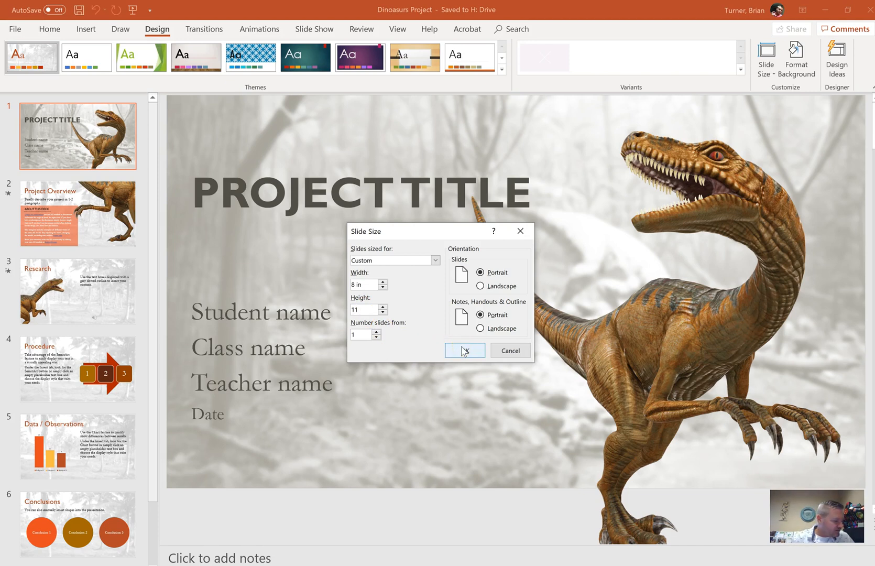
{"action": "left_click", "coordinate": [464, 350]}
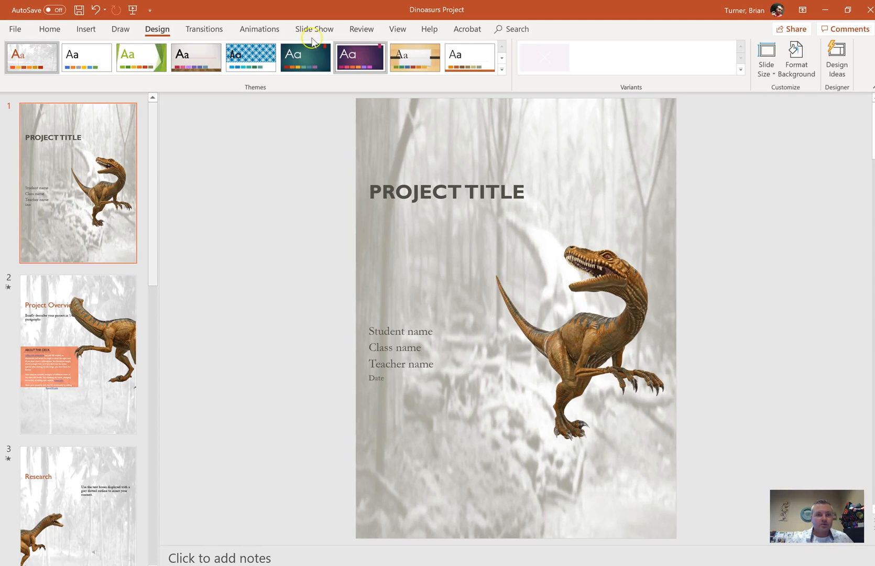
Step: Start a new custom slide show named 'important findings'
{"action": "left_click", "coordinate": [313, 29]}
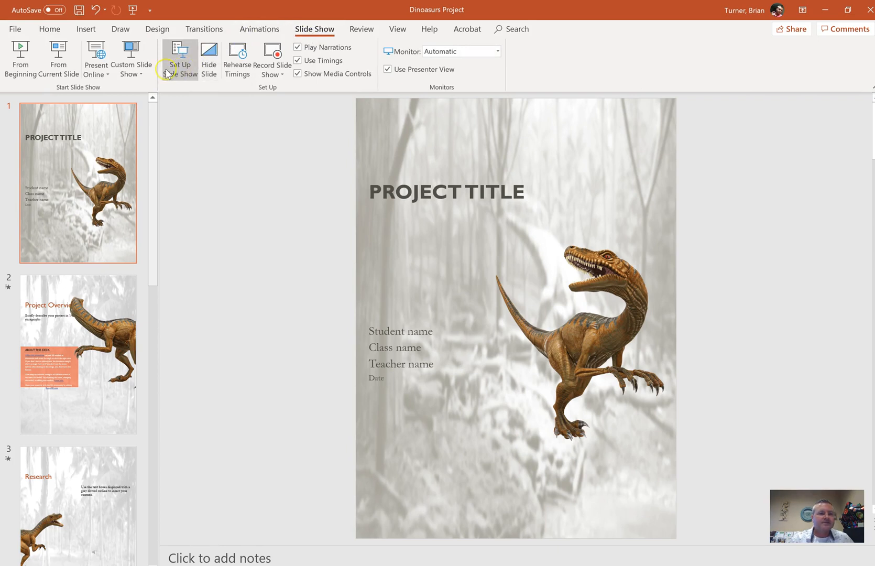
{"action": "left_click", "coordinate": [132, 59]}
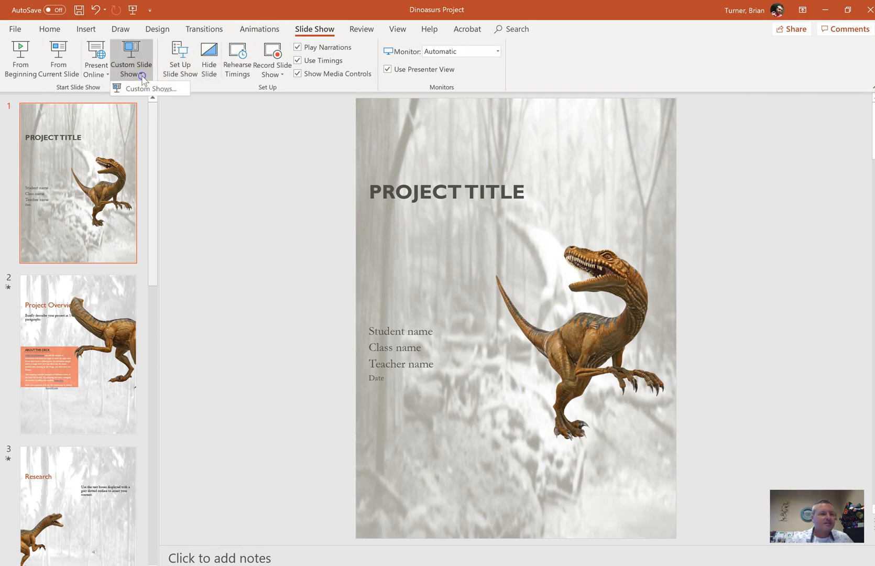
{"action": "left_click", "coordinate": [152, 88]}
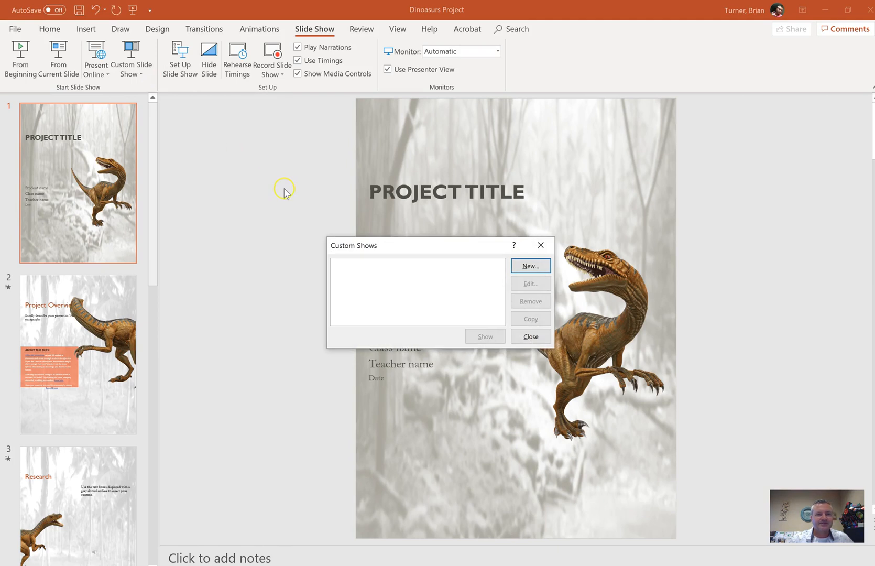
{"action": "left_click", "coordinate": [530, 266]}
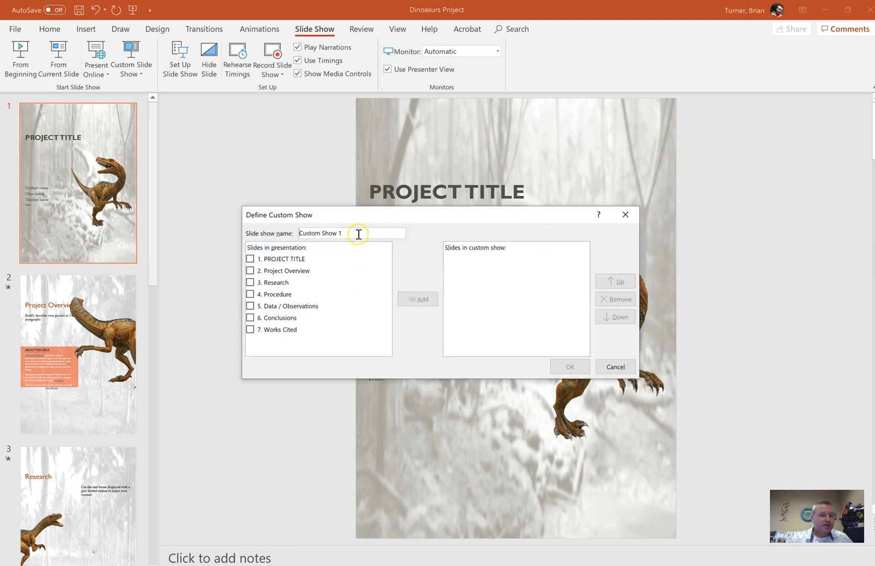
{"action": "triple_click", "coordinate": [319, 233]}
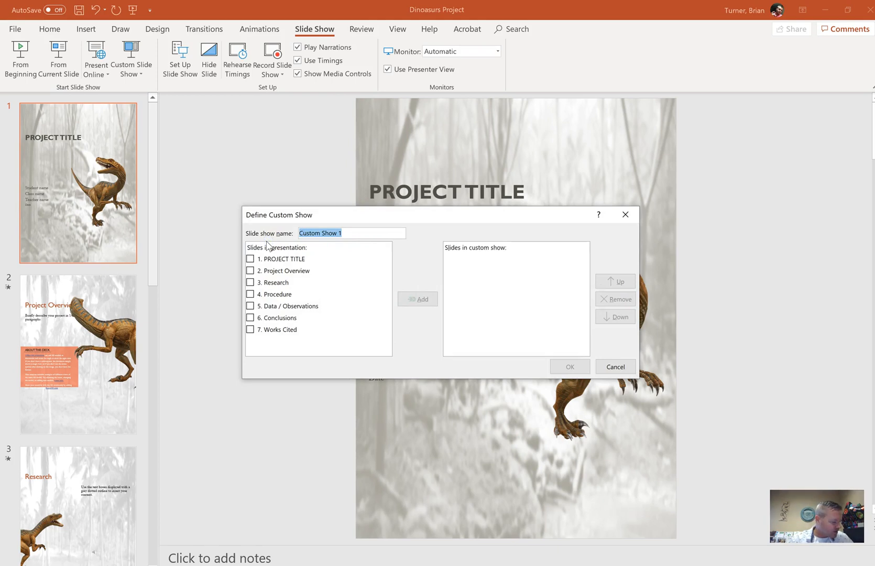
{"action": "type", "text": "important fin"}
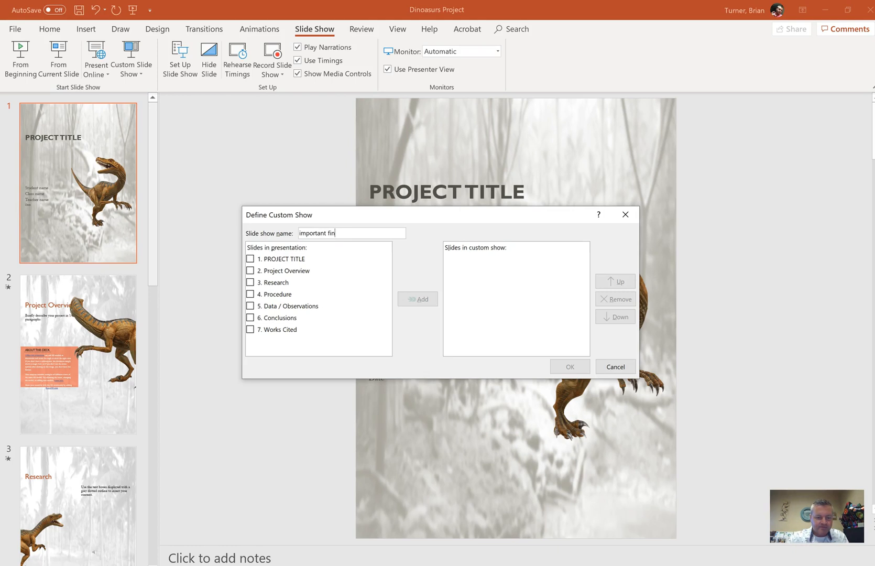
{"action": "type", "text": "dings"}
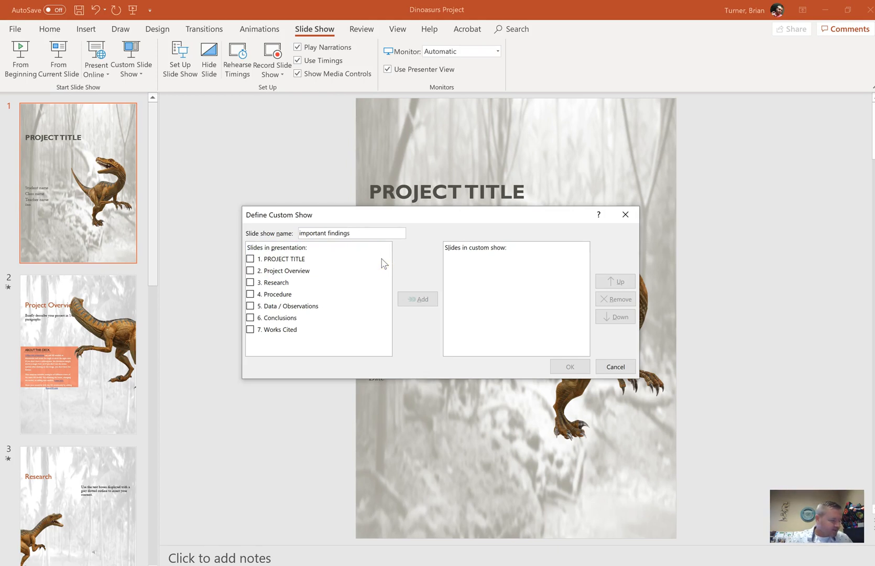
Step: Add the Research, Procedure and Data / Observations slides to the show and save it
{"action": "left_click", "coordinate": [250, 282]}
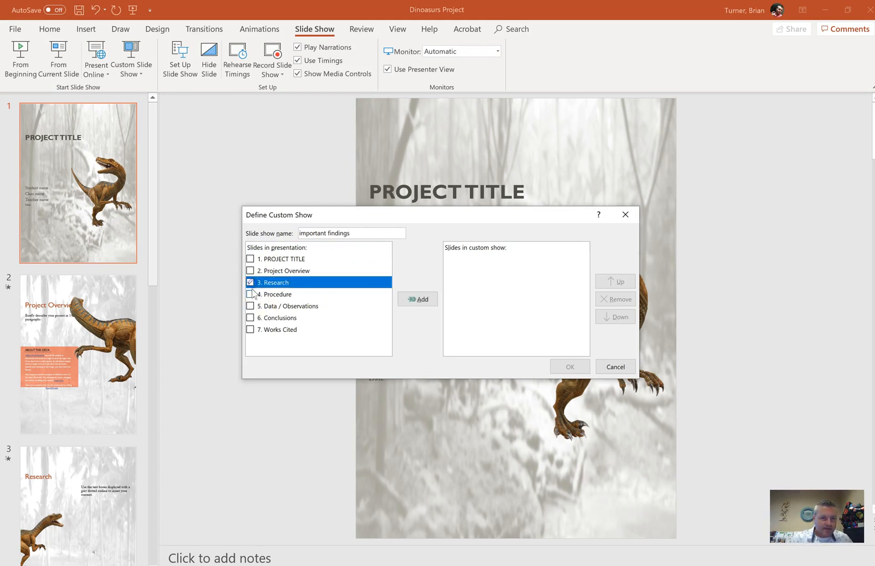
{"action": "left_click", "coordinate": [250, 306]}
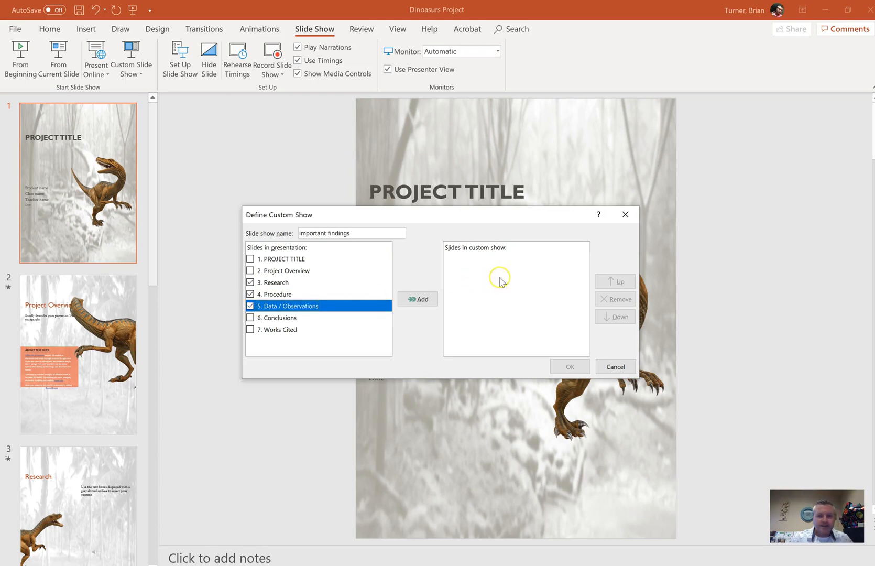
{"action": "left_click", "coordinate": [417, 299]}
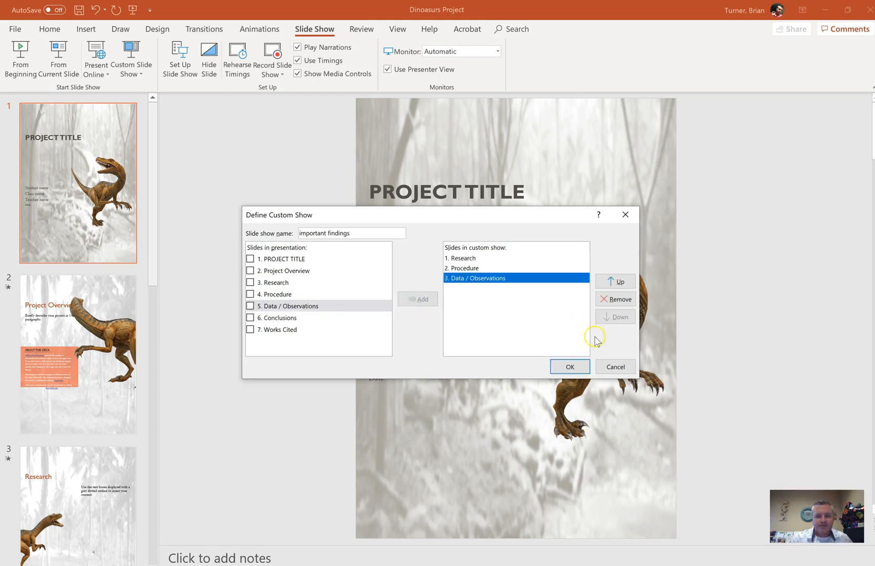
{"action": "left_click", "coordinate": [568, 367]}
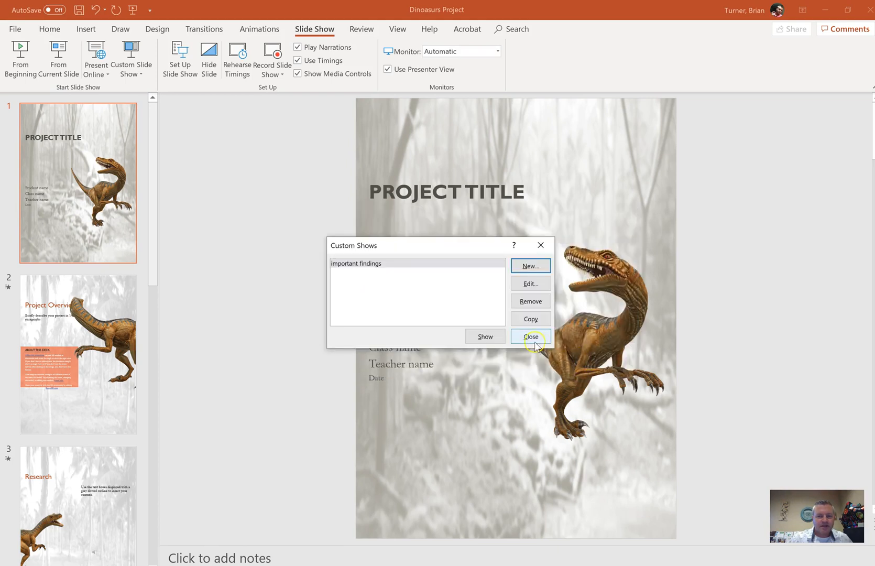
{"action": "left_click", "coordinate": [529, 336]}
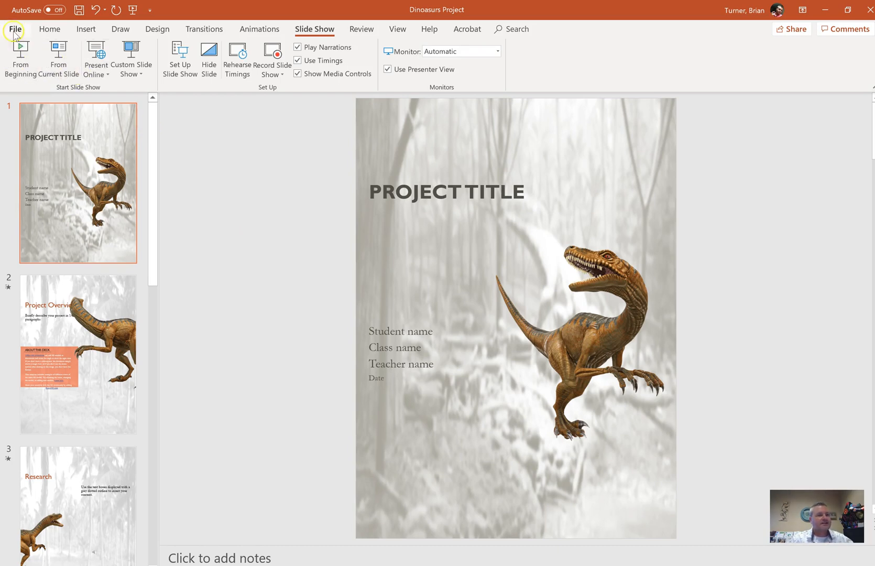
Step: In Options > Save, enable Embed fonts in the file with only characters used
{"action": "left_click", "coordinate": [15, 29]}
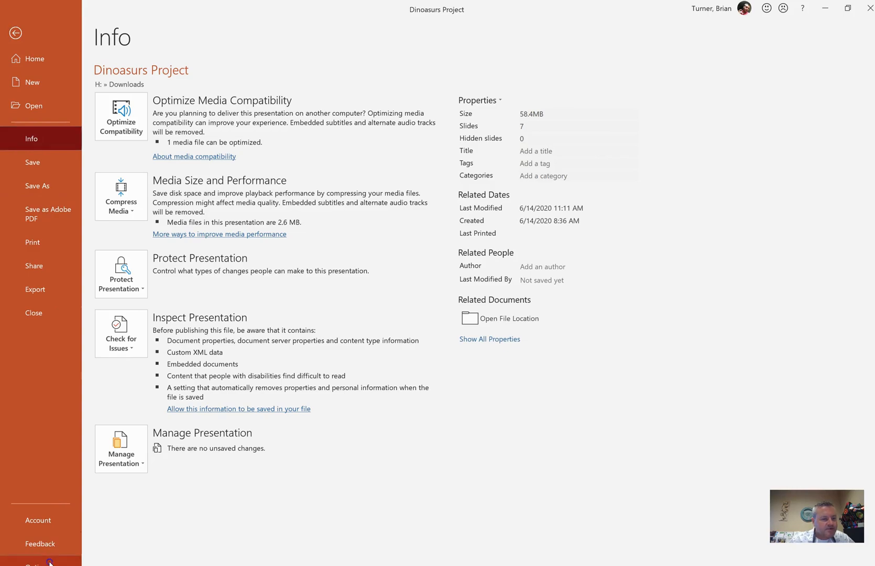
{"action": "left_click", "coordinate": [34, 565]}
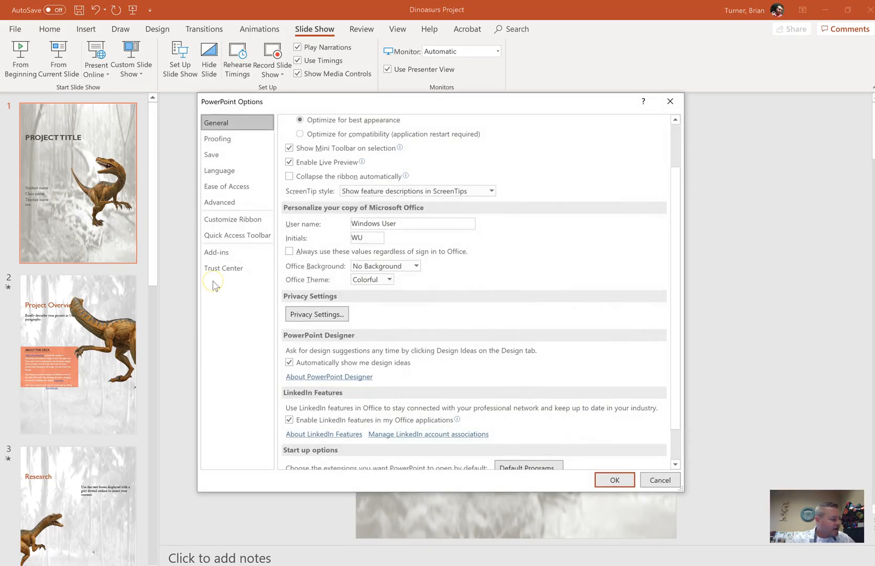
{"action": "left_click", "coordinate": [211, 154]}
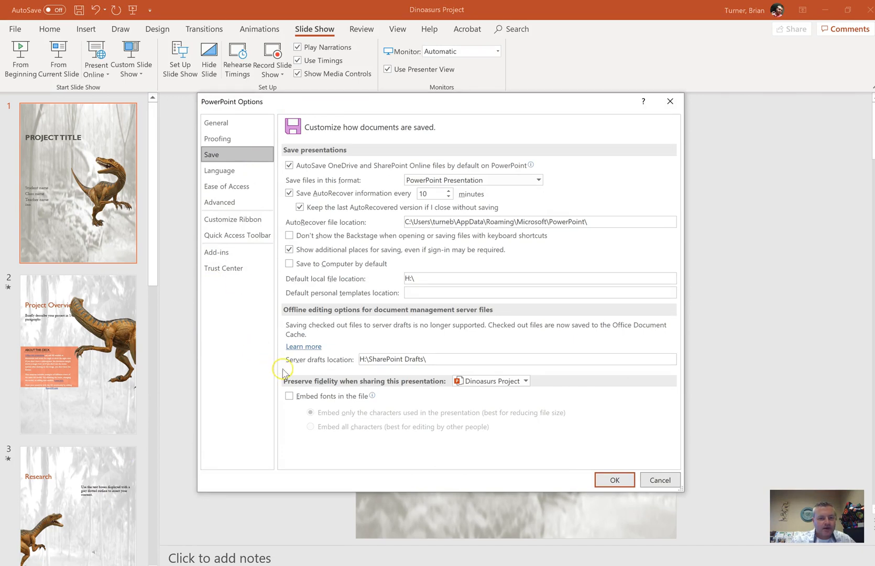
{"action": "left_click", "coordinate": [289, 396]}
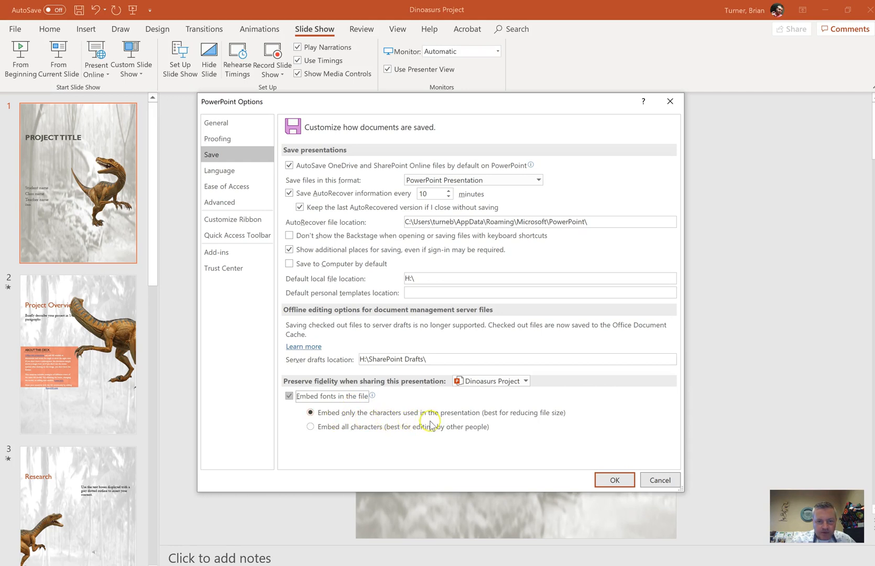
{"action": "mouse_move", "coordinate": [400, 415]}
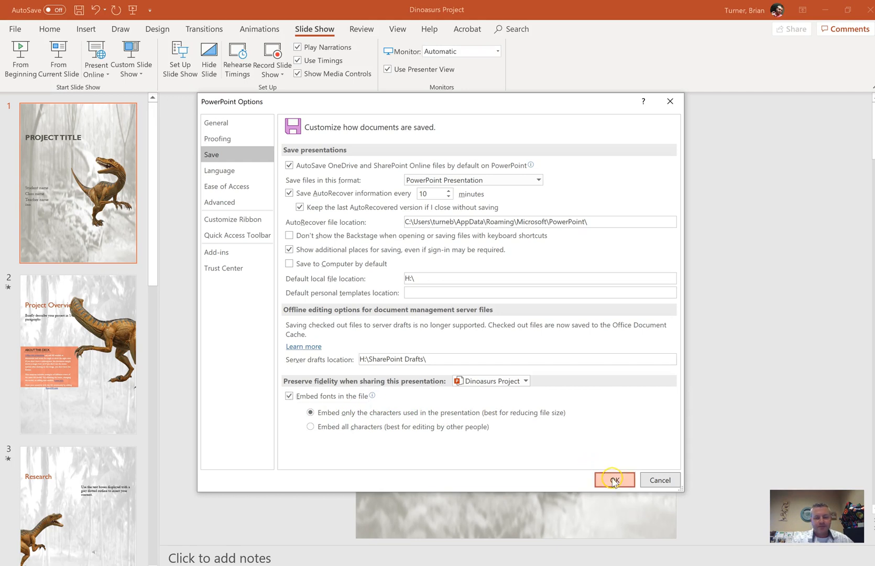
{"action": "left_click", "coordinate": [614, 480]}
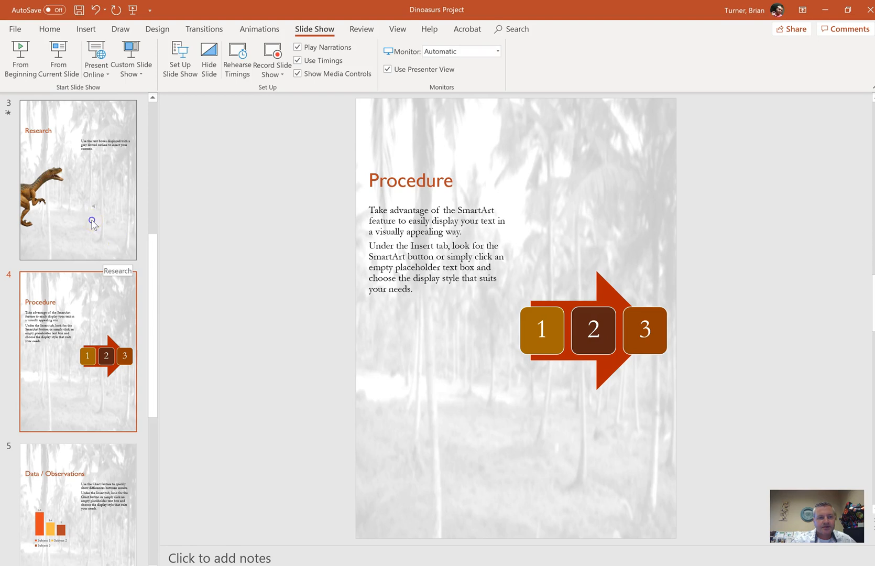
Step: Select the slide 3 Research thumbnail
{"action": "left_click", "coordinate": [78, 178]}
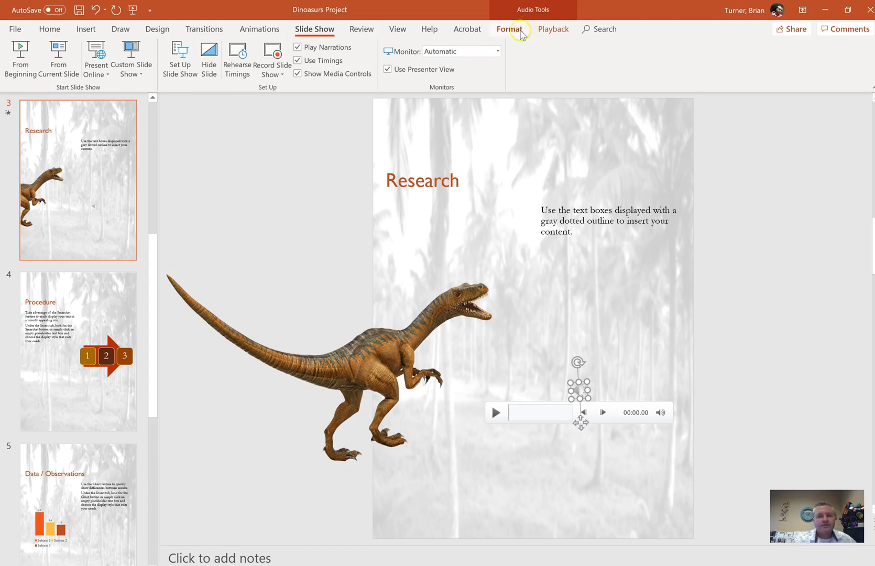
Step: Set the audio to Play Across Slides, turn off Loop until Stopped, and set a 1.5-second fade-in
{"action": "left_click", "coordinate": [553, 28]}
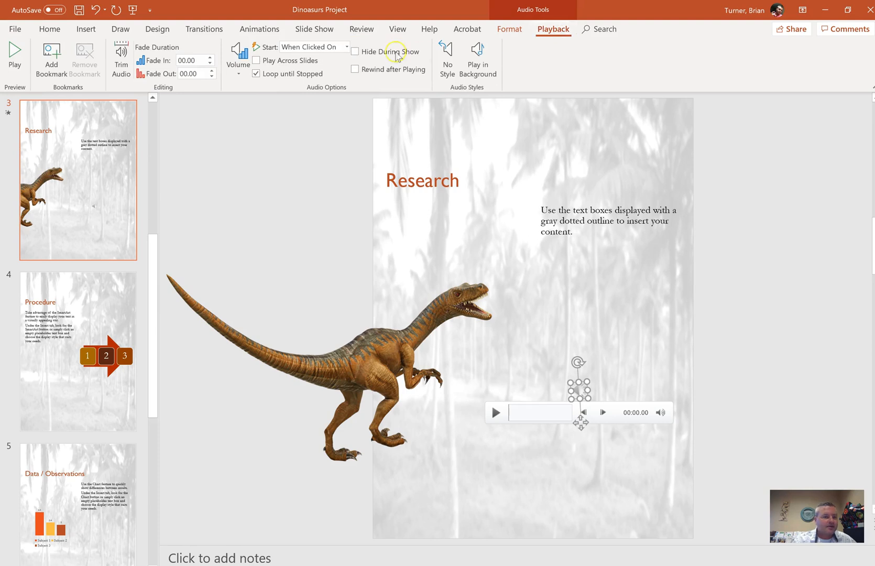
{"action": "mouse_move", "coordinate": [312, 46]}
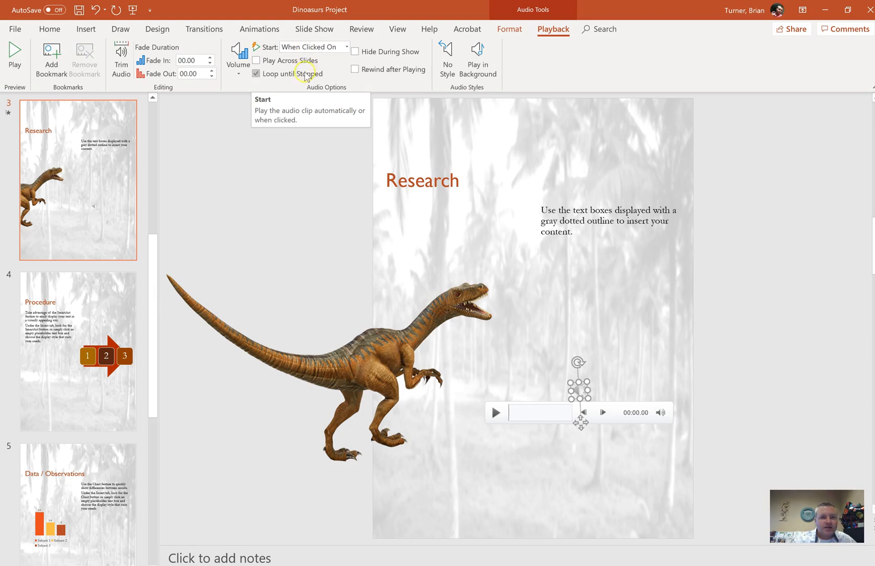
{"action": "left_click", "coordinate": [257, 61]}
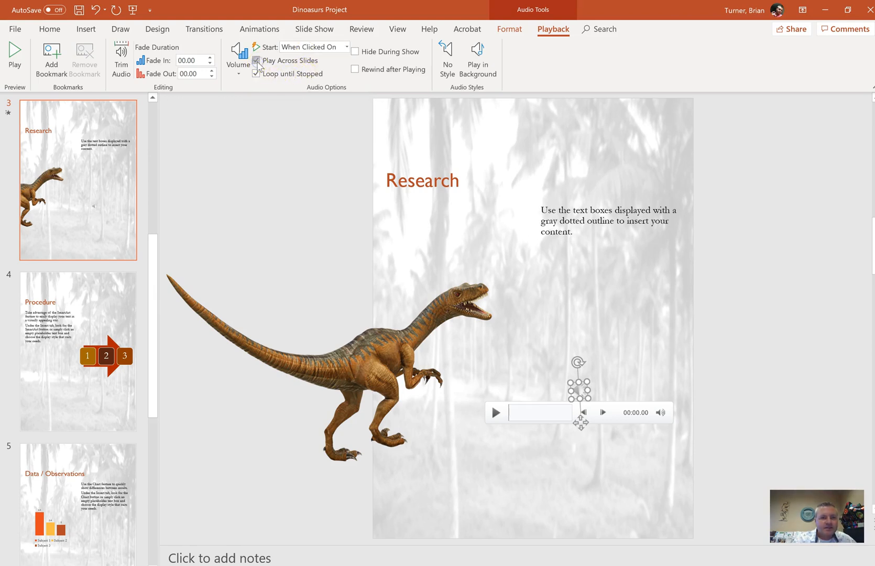
{"action": "left_click", "coordinate": [256, 74]}
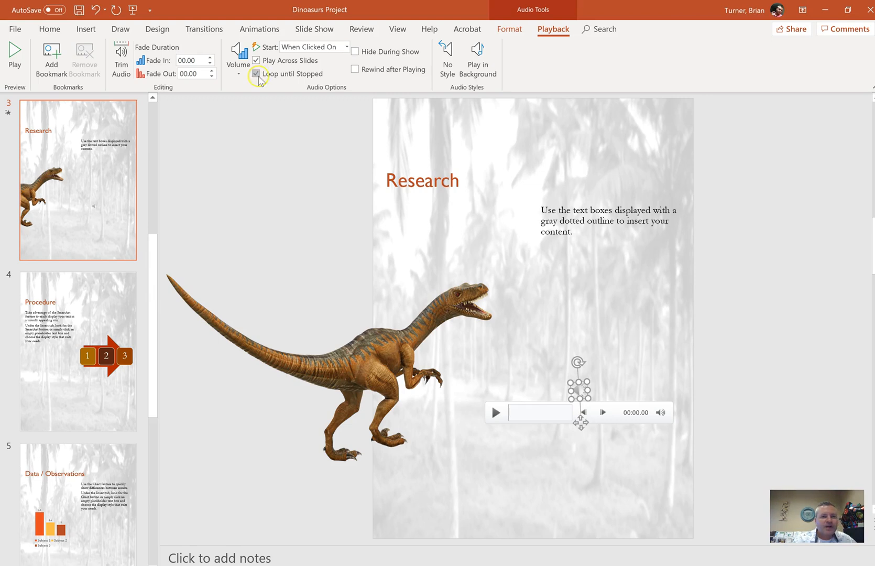
{"action": "left_click", "coordinate": [256, 74]}
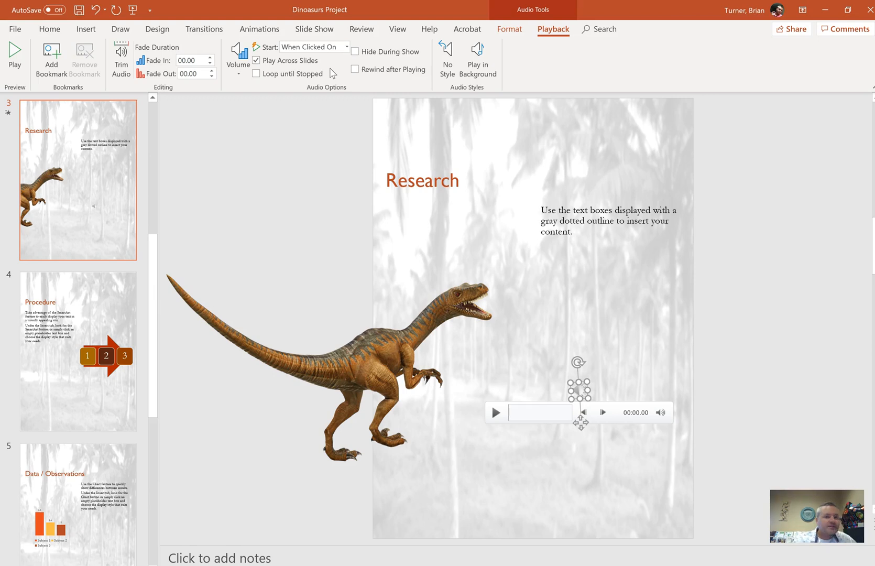
{"action": "left_click", "coordinate": [211, 58]}
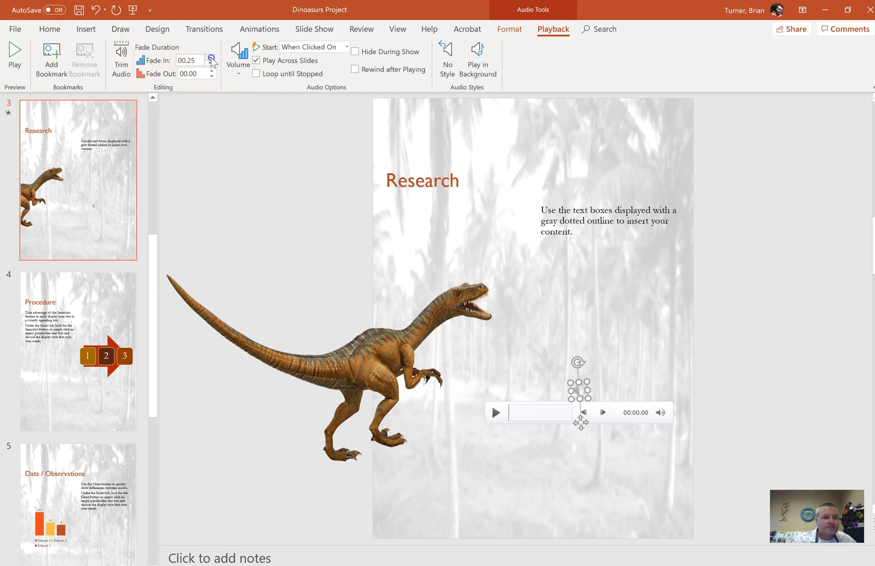
{"action": "left_click", "coordinate": [211, 57]}
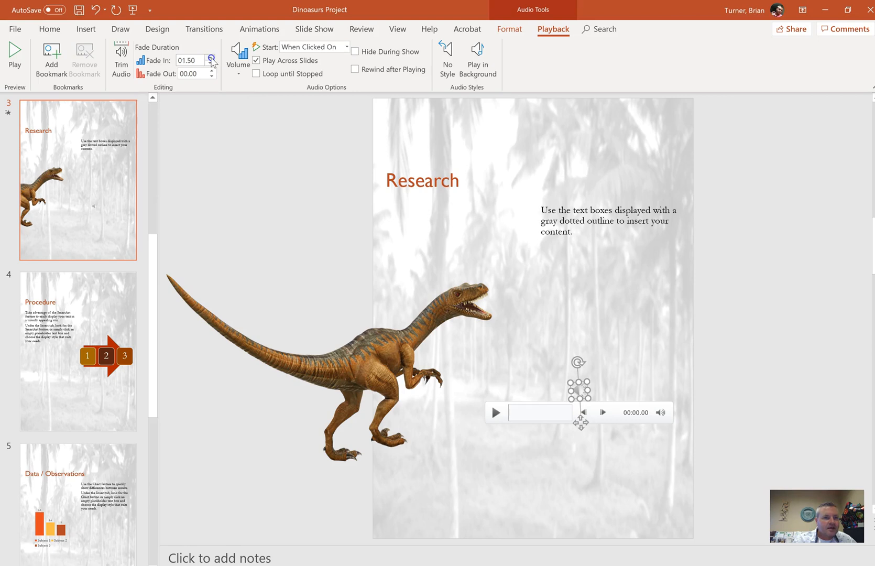
{"action": "left_click", "coordinate": [212, 57]}
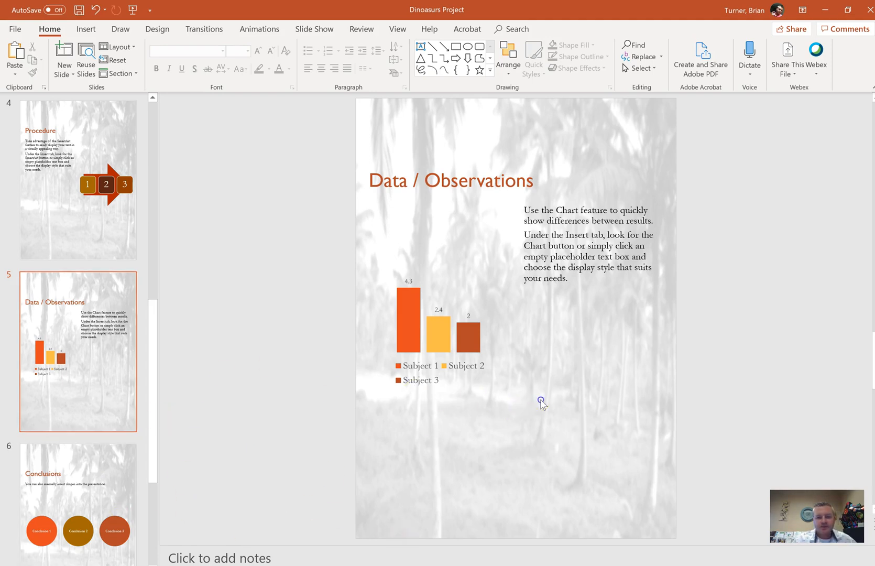
{"action": "mouse_move", "coordinate": [577, 356]}
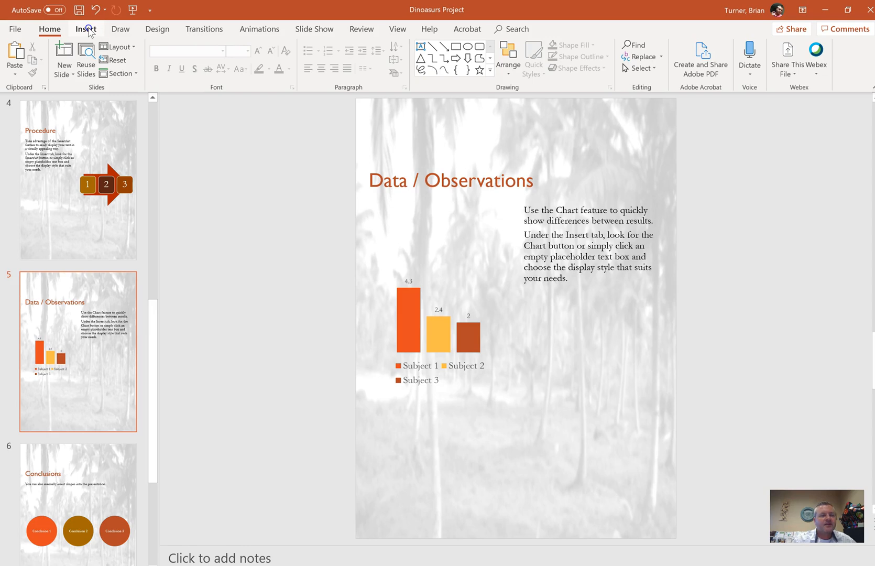
{"action": "left_click", "coordinate": [86, 29]}
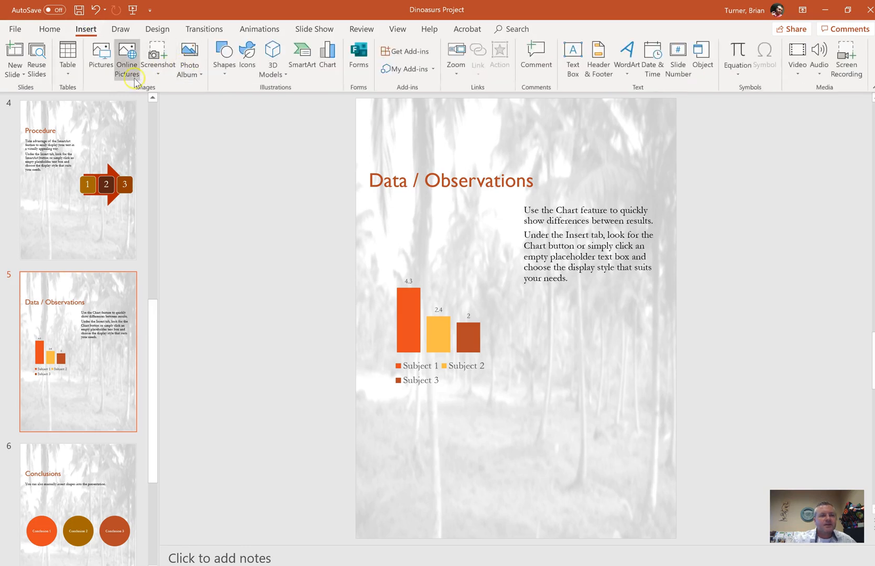
{"action": "left_click", "coordinate": [127, 59]}
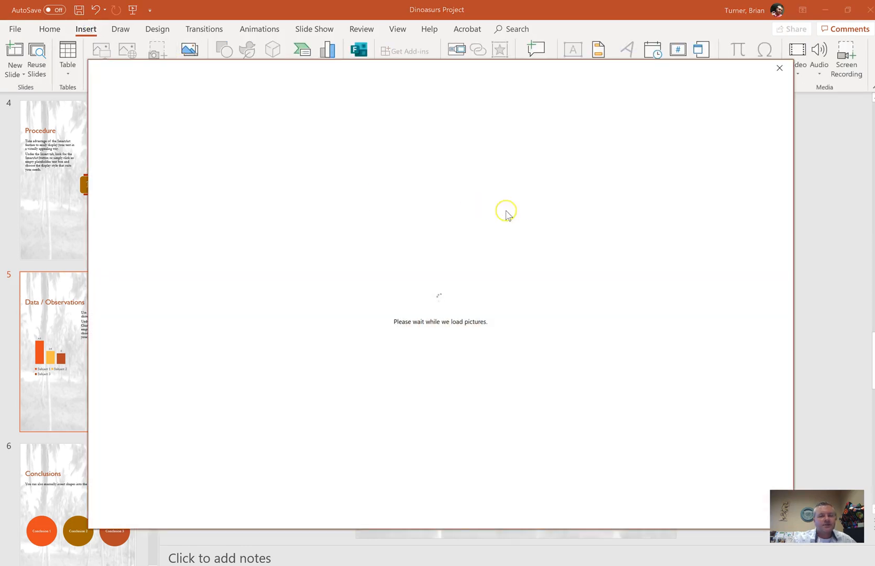
{"action": "mouse_move", "coordinate": [480, 233]}
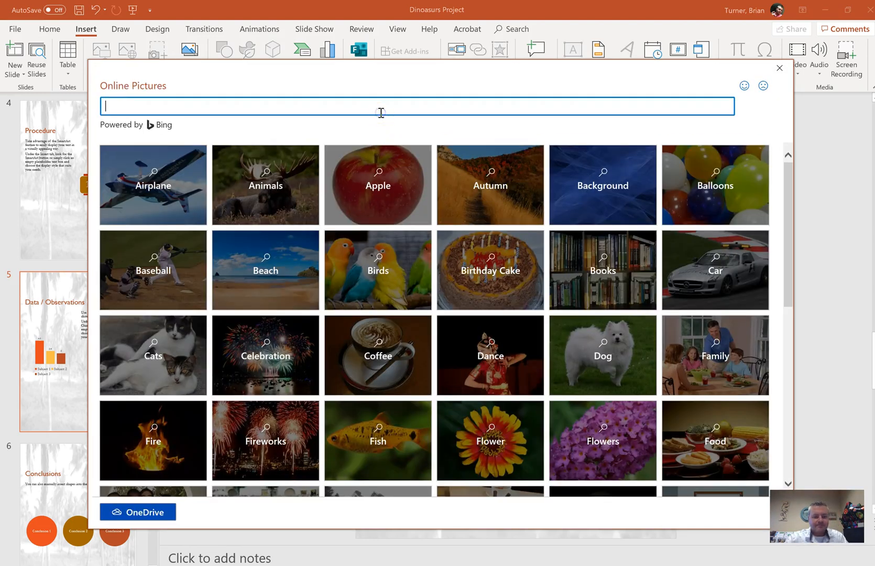
{"action": "type", "text": "donosaurs"}
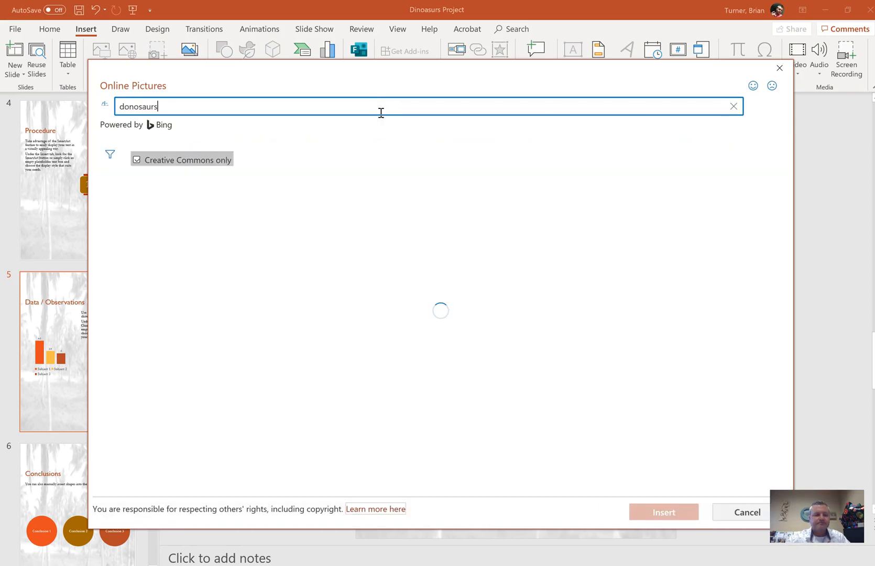
{"action": "key", "text": "enter"}
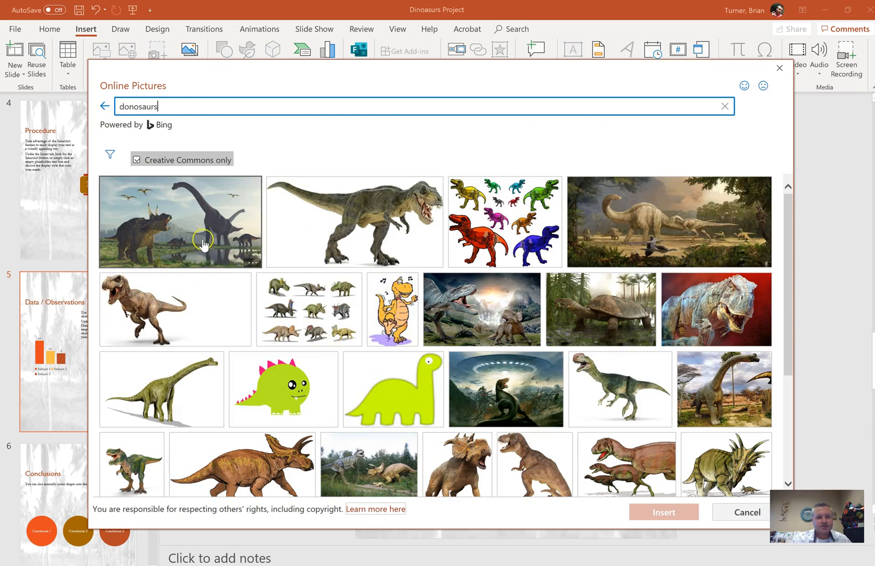
{"action": "mouse_move", "coordinate": [210, 339]}
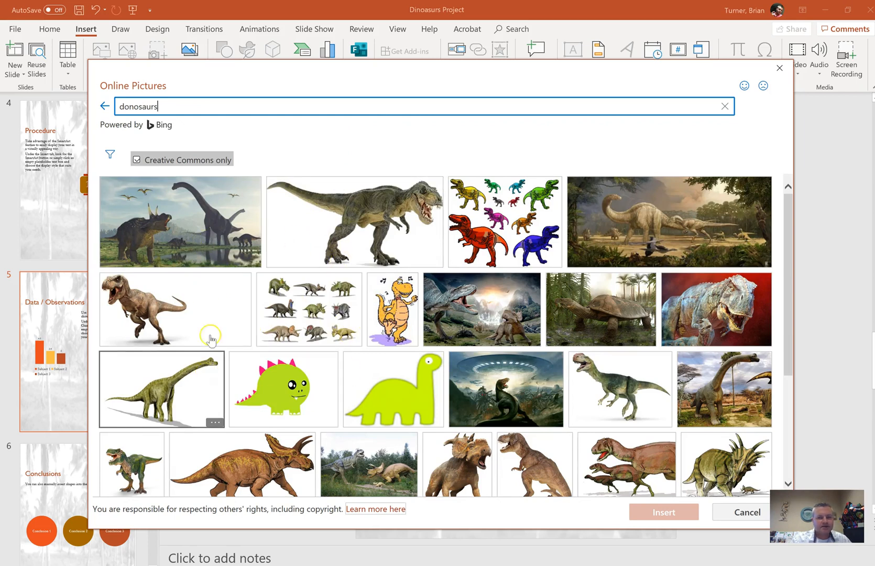
{"action": "left_click", "coordinate": [179, 222]}
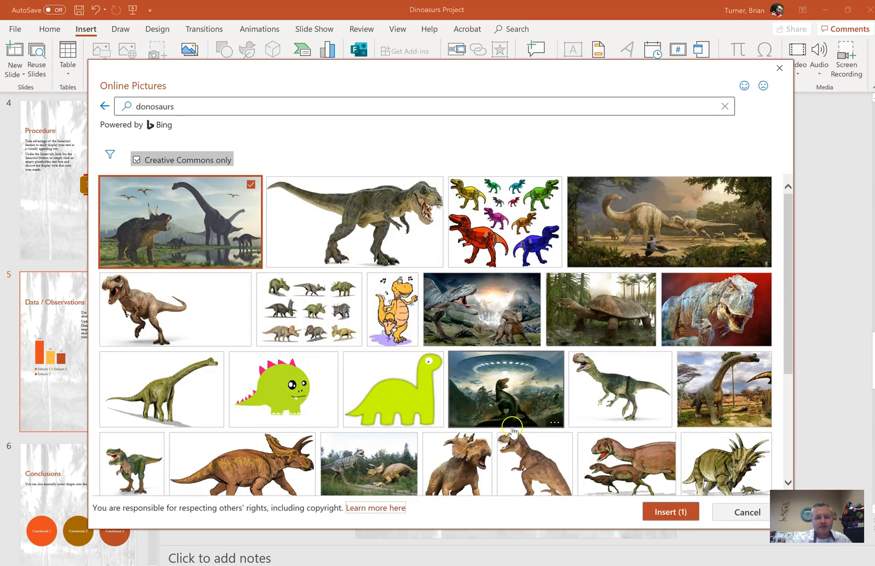
{"action": "left_click", "coordinate": [619, 388]}
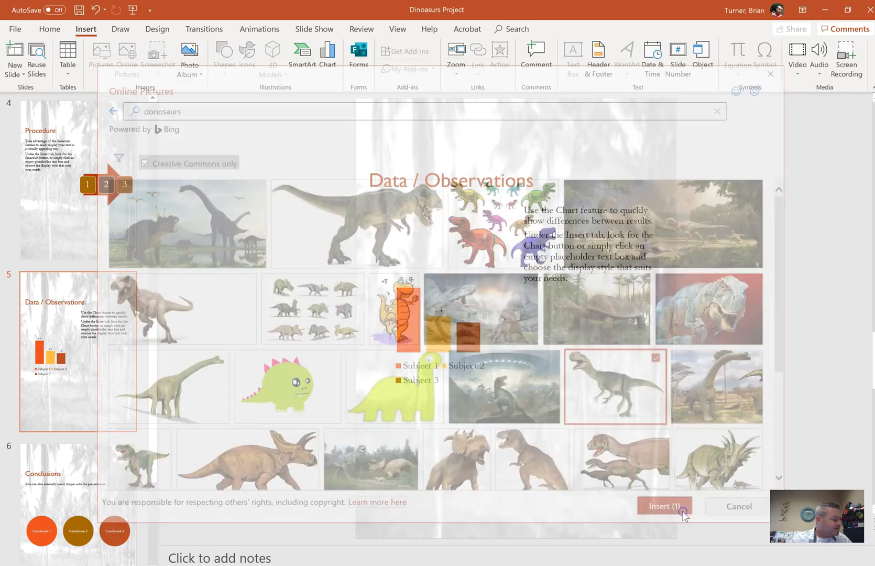
{"action": "left_click", "coordinate": [663, 505]}
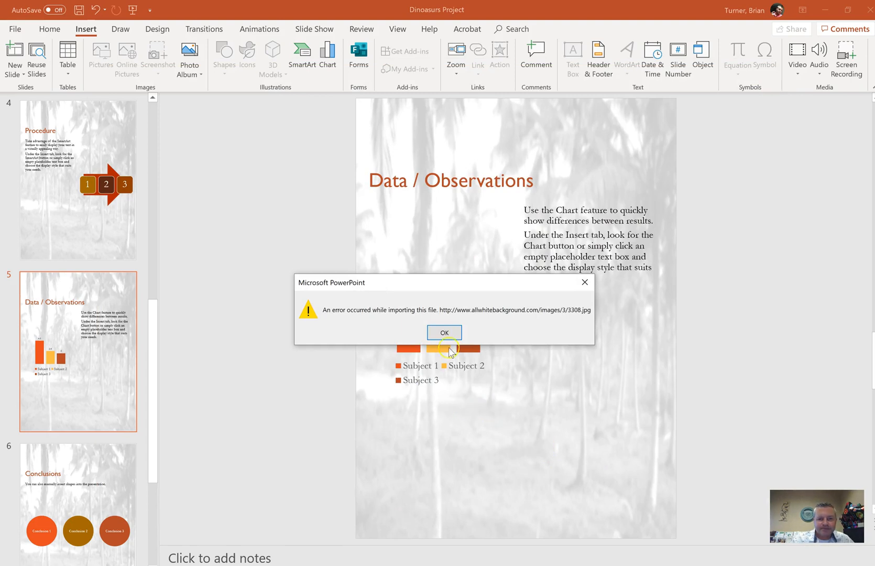
{"action": "left_click", "coordinate": [443, 332]}
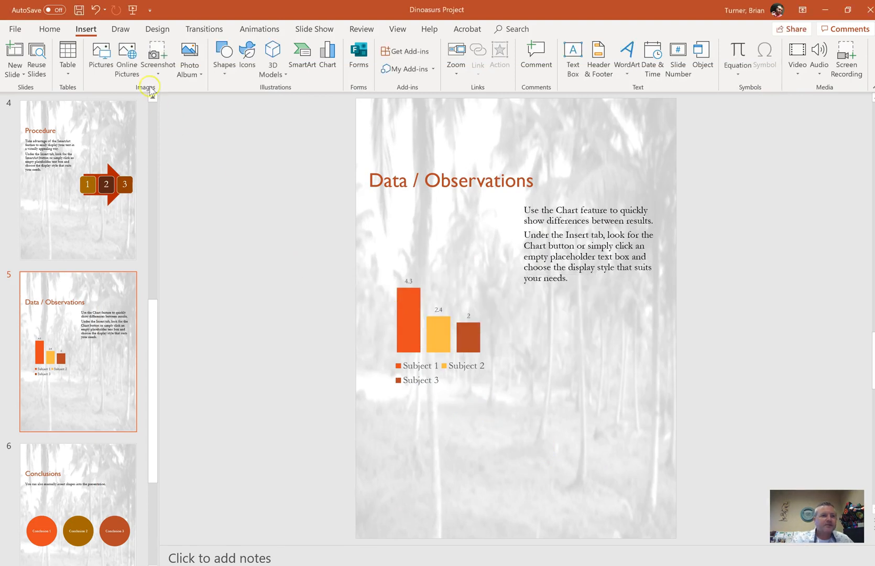
Step: Search online pictures for dinosaurs and insert the green cartoon dinosaur
{"action": "left_click", "coordinate": [127, 56]}
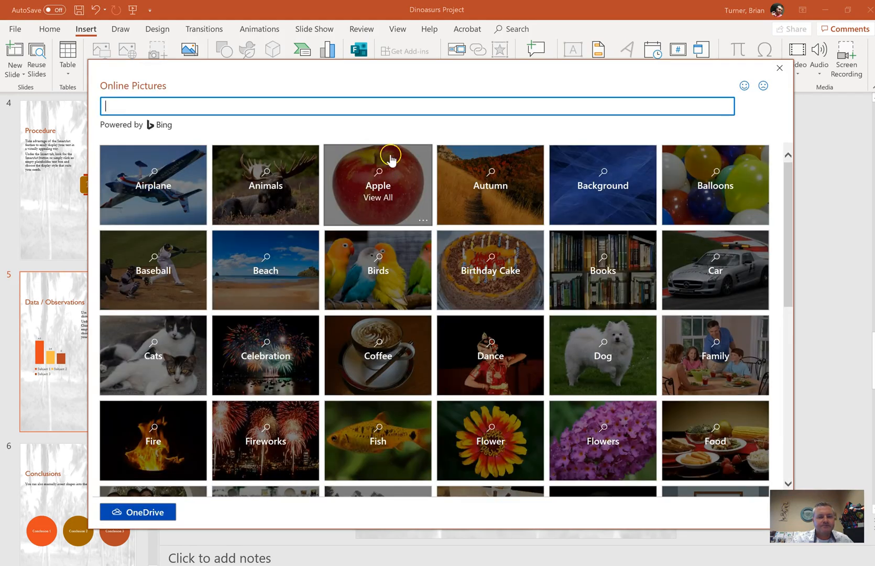
{"action": "type", "text": "dinoasuars"}
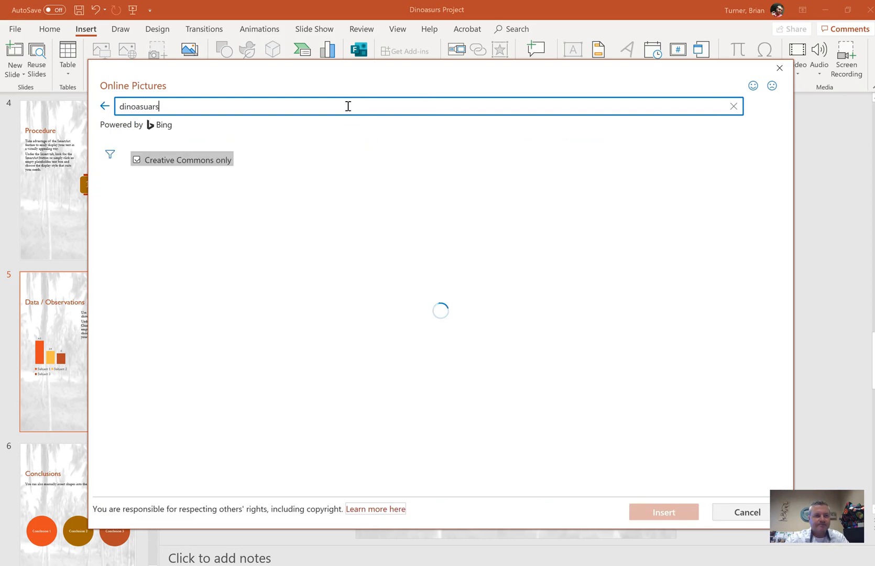
{"action": "key", "text": "enter"}
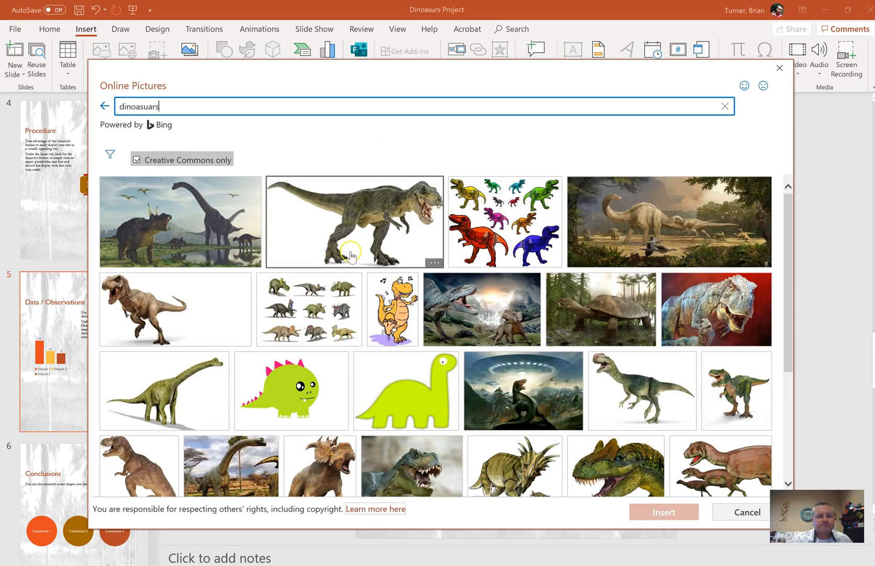
{"action": "left_click", "coordinate": [353, 221]}
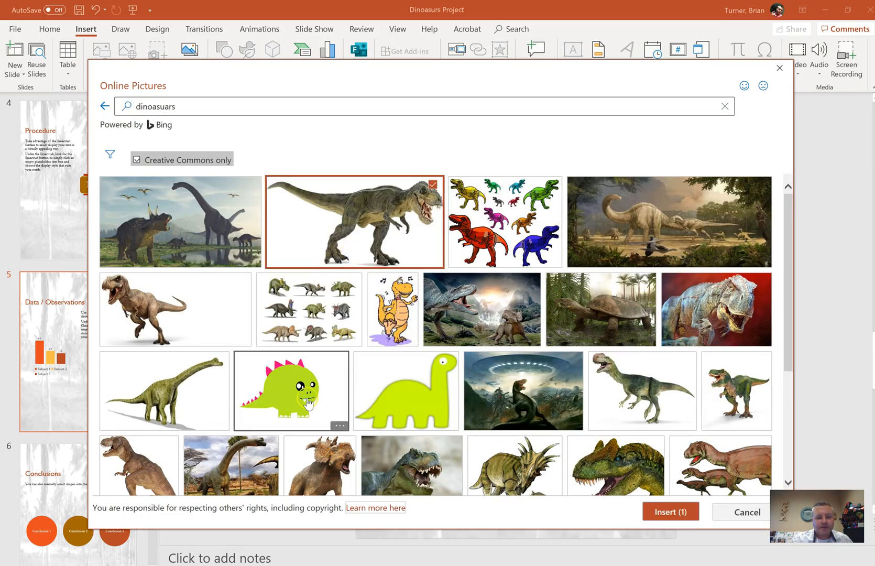
{"action": "left_click", "coordinate": [290, 390]}
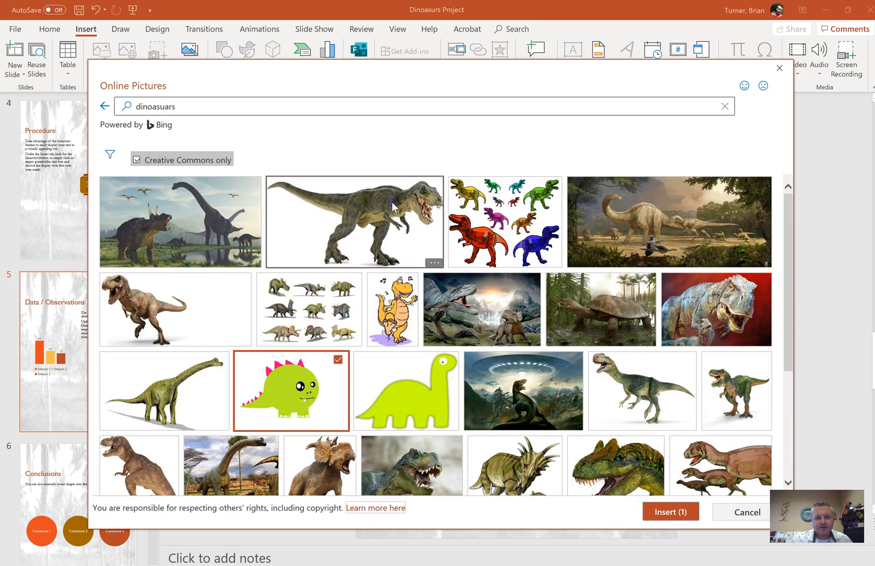
{"action": "left_click", "coordinate": [746, 512]}
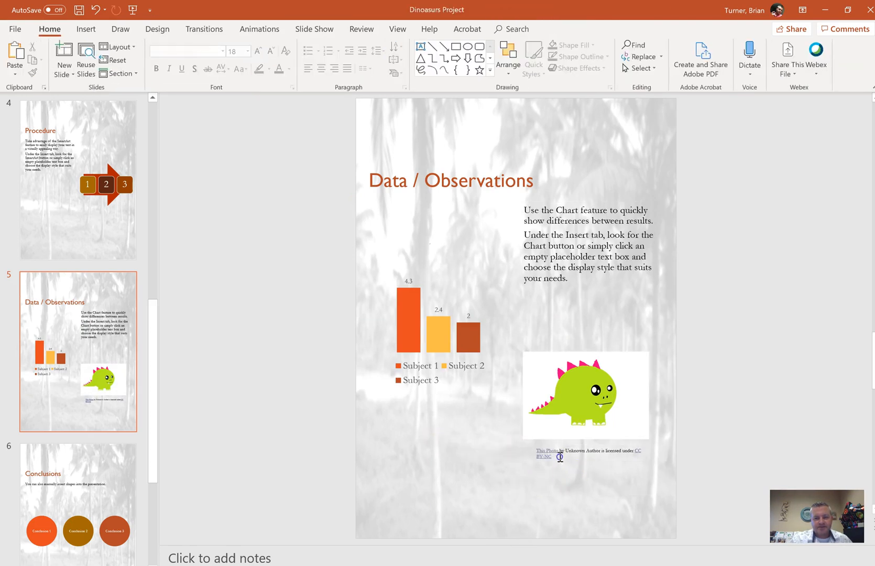
Step: Apply the Rounded Diagonal Corner, White picture style to the cartoon dinosaur
{"action": "left_click", "coordinate": [590, 451]}
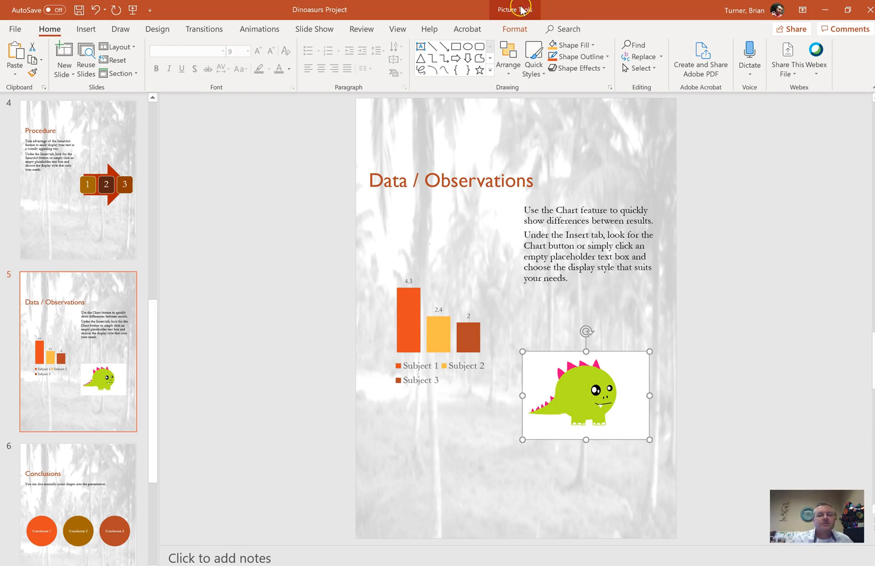
{"action": "left_click", "coordinate": [513, 29]}
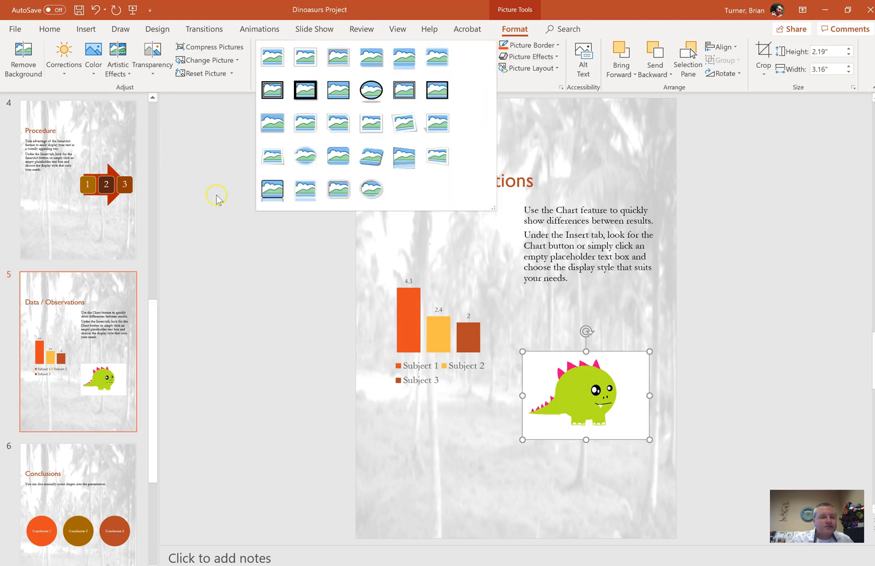
{"action": "left_click", "coordinate": [370, 188]}
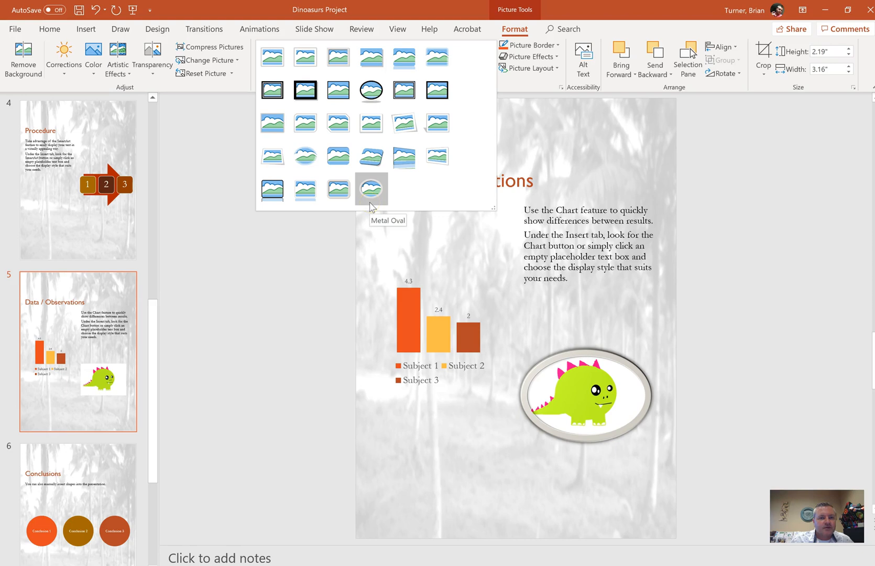
{"action": "left_click", "coordinate": [338, 188]}
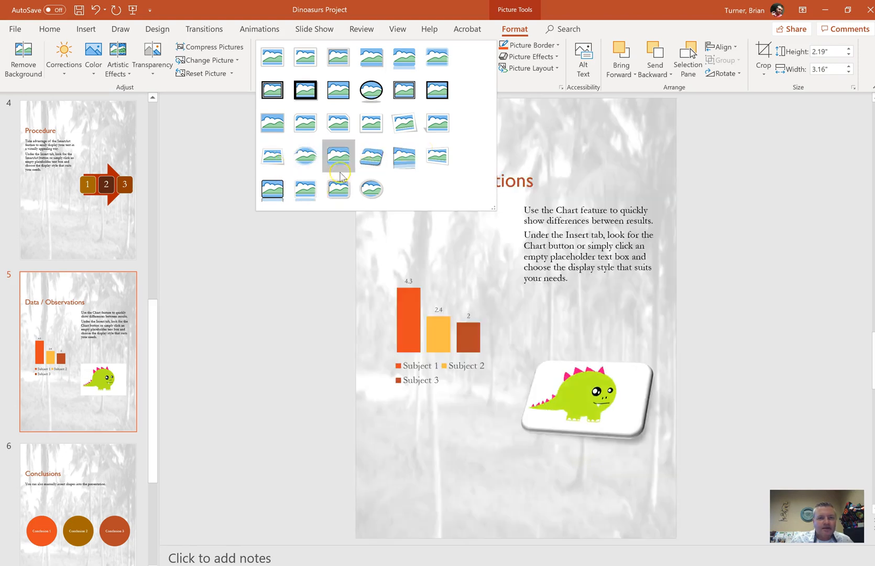
{"action": "left_click", "coordinate": [371, 157]}
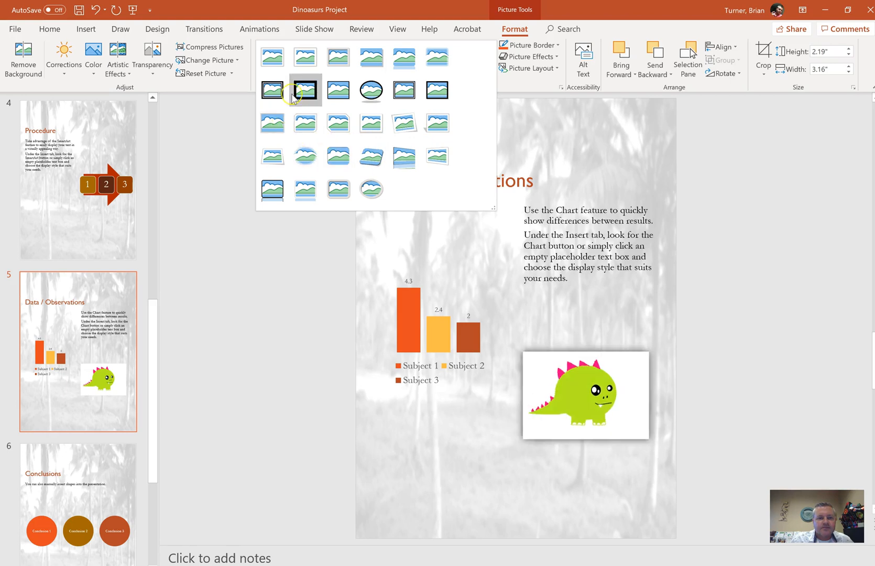
{"action": "mouse_move", "coordinate": [437, 58]}
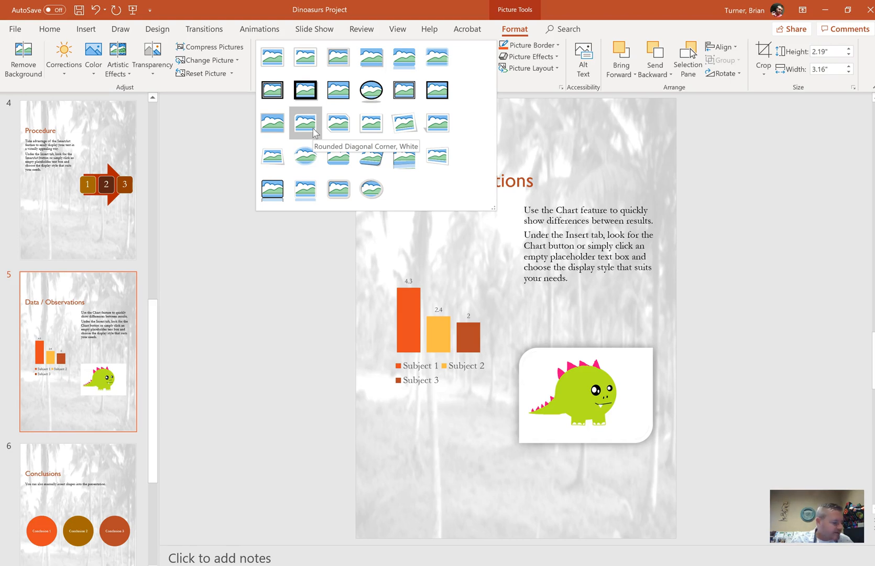
{"action": "left_click", "coordinate": [305, 122]}
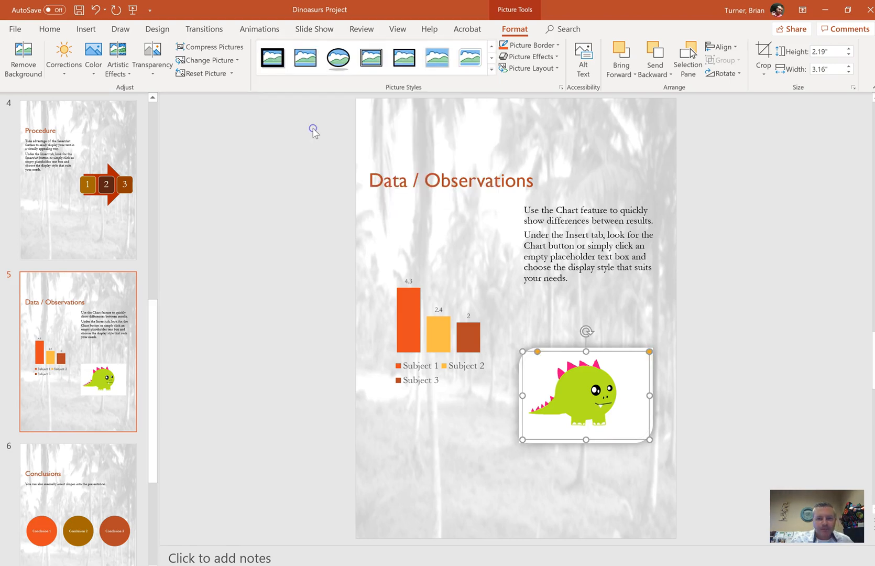
{"action": "mouse_move", "coordinate": [237, 139]}
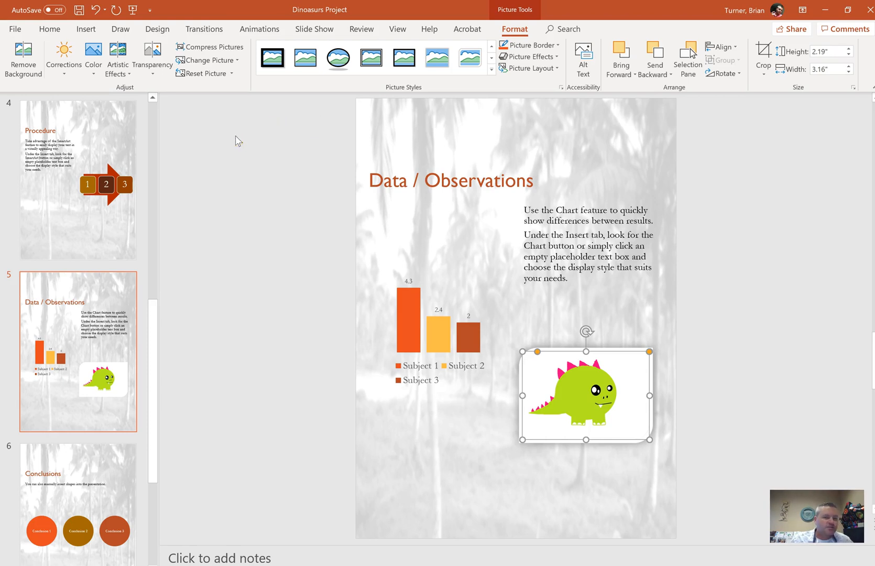
{"action": "left_click", "coordinate": [118, 58]}
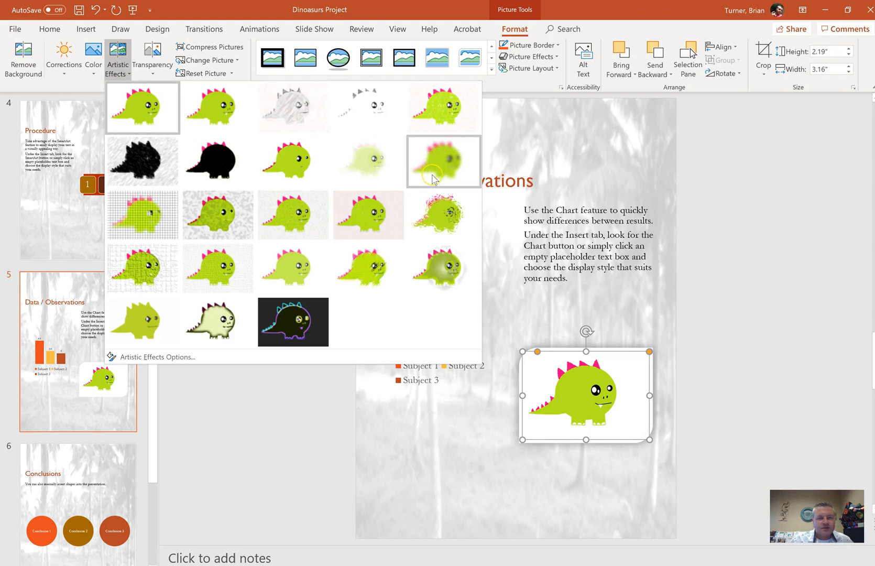
{"action": "left_click", "coordinate": [368, 161]}
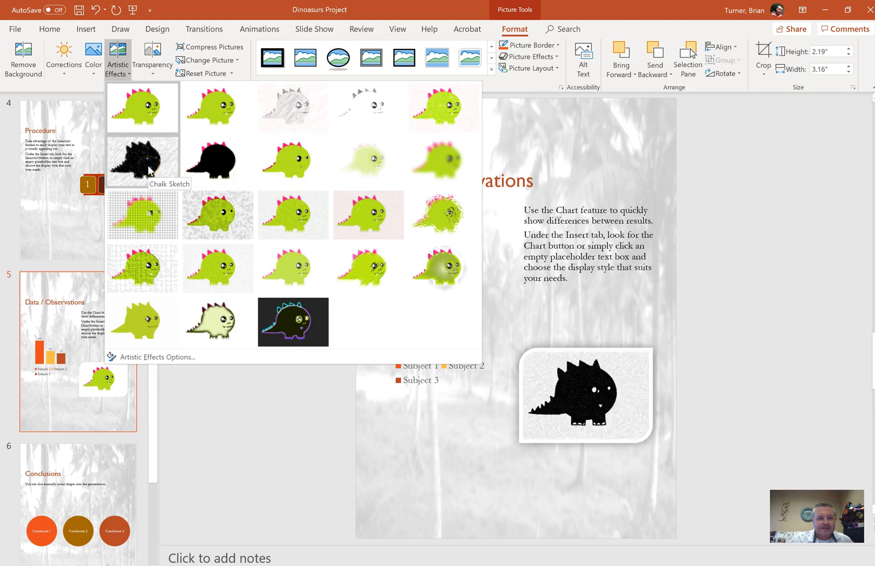
{"action": "left_click", "coordinate": [217, 214]}
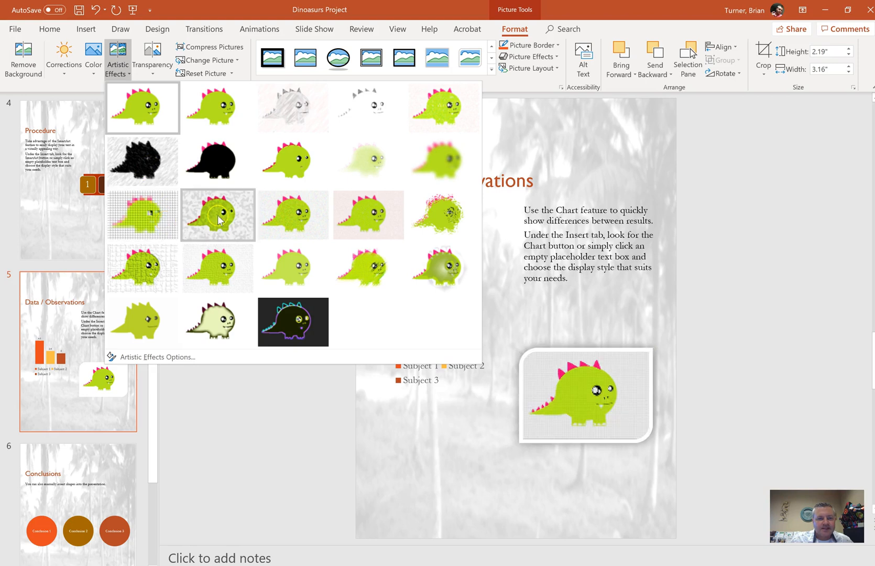
{"action": "mouse_move", "coordinate": [218, 215]}
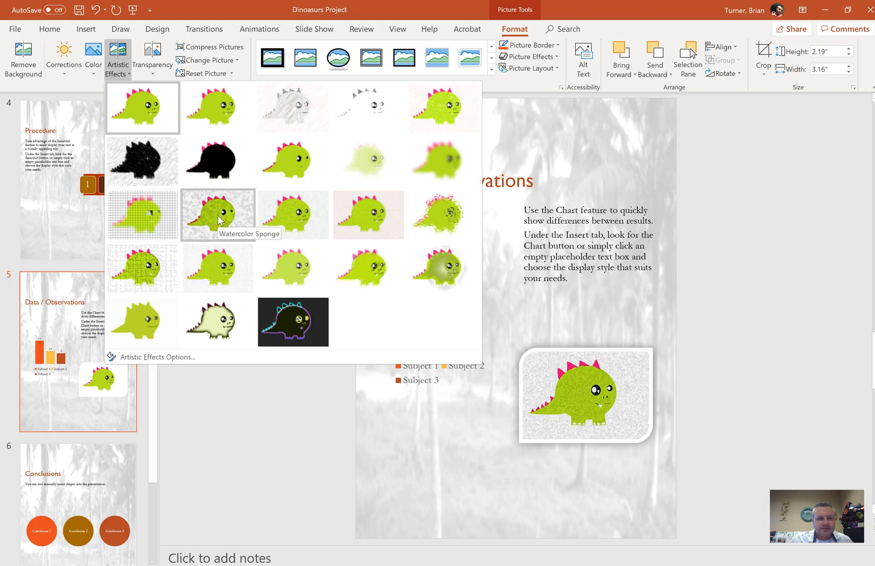
{"action": "mouse_move", "coordinate": [293, 214]}
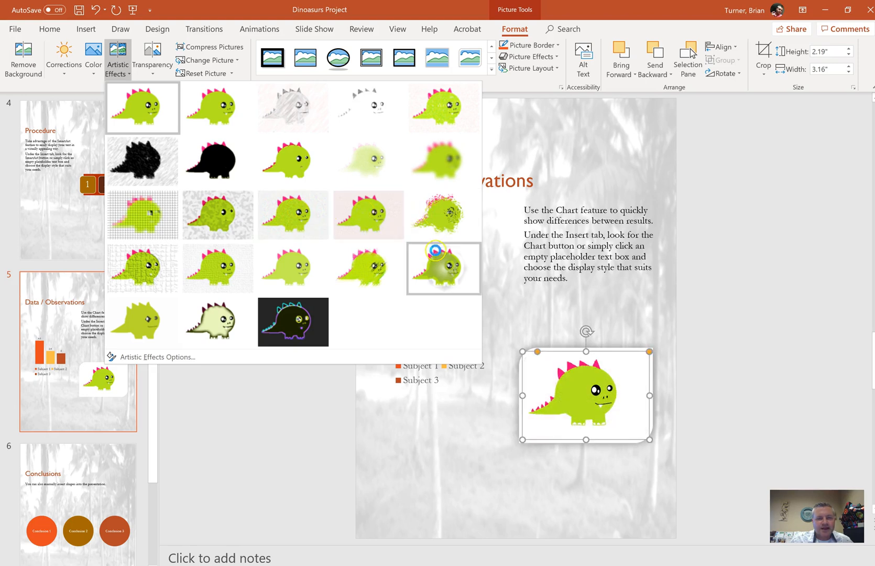
{"action": "left_click", "coordinate": [368, 268]}
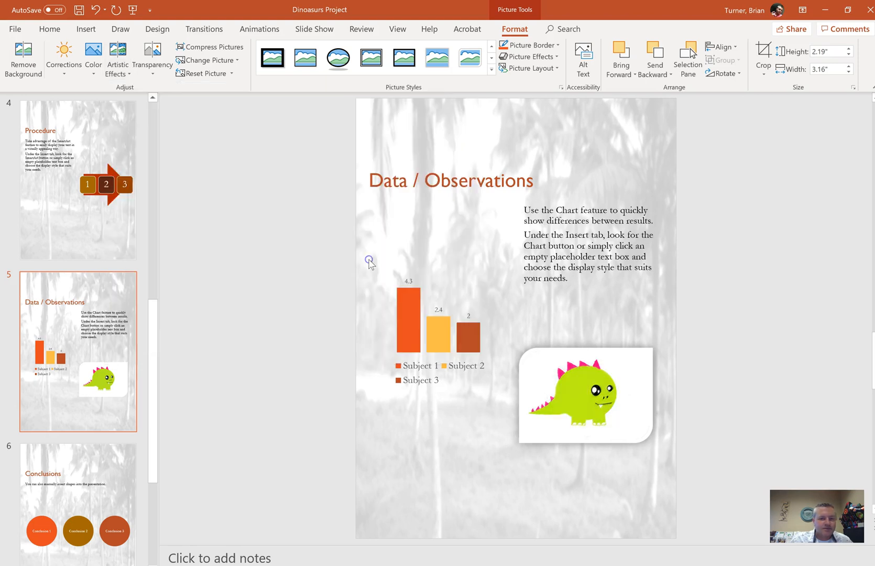
{"action": "left_click", "coordinate": [585, 395]}
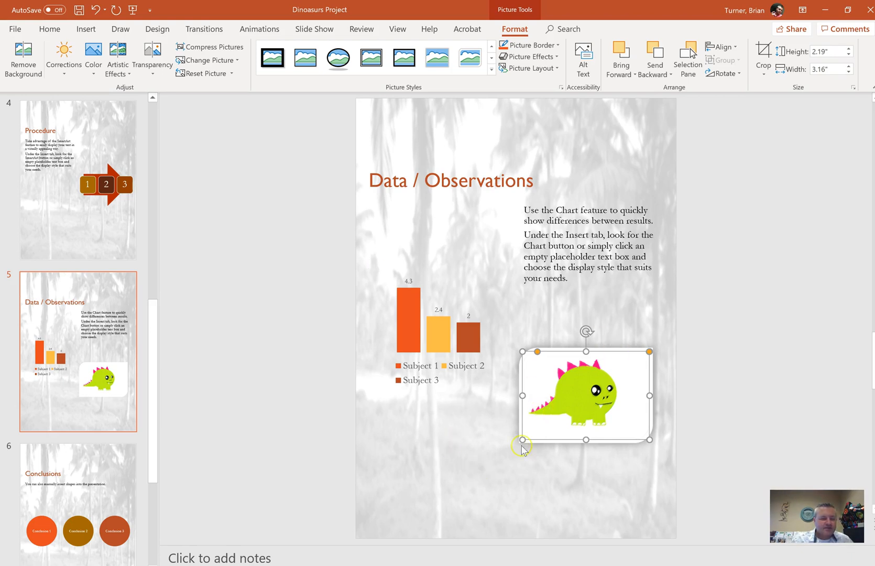
{"action": "mouse_move", "coordinate": [413, 479]}
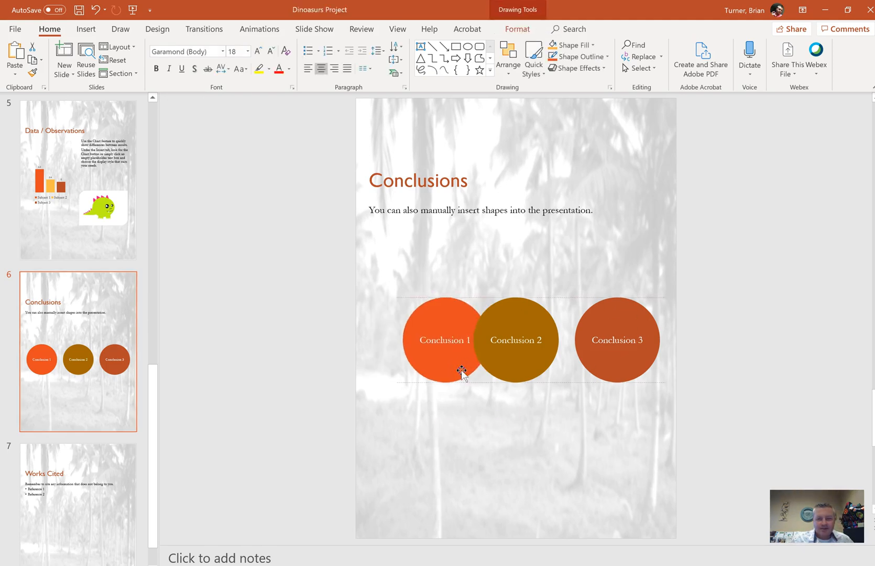
Step: Drag the three Conclusion circles on slide 6 so they overlap
{"action": "left_click_drag", "start_coordinate": [617, 340], "coordinate": [539, 366]}
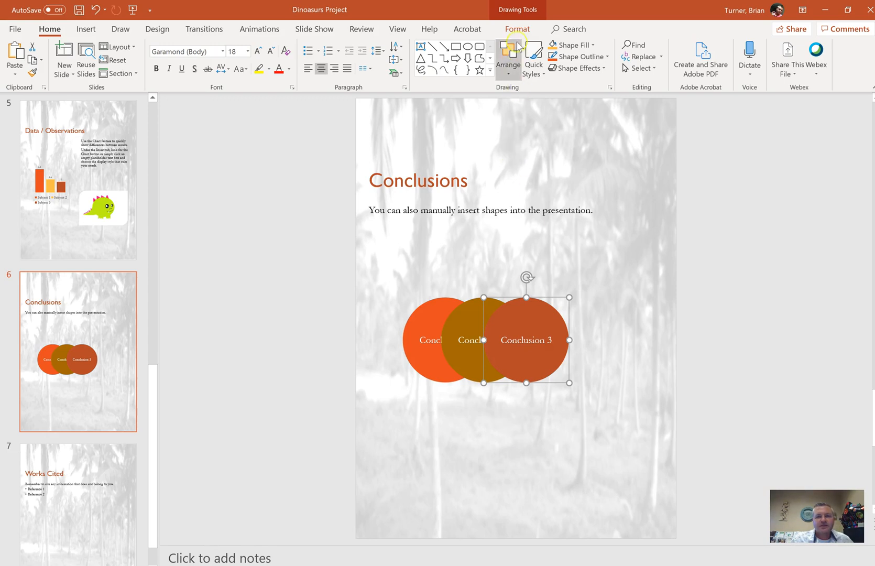
{"action": "left_click", "coordinate": [516, 29]}
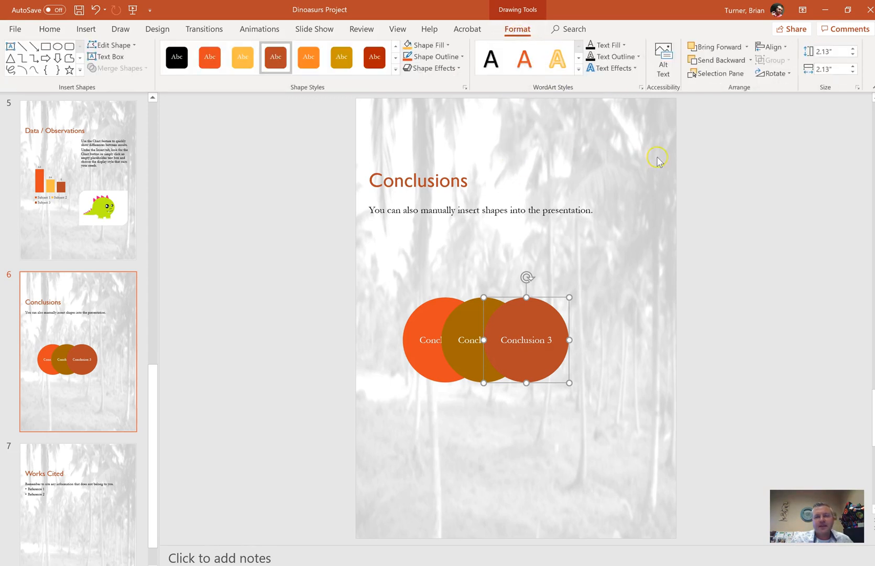
Step: Use the Selection Pane to put Conclusion 2 on top, then drag Conclusion 1 back left
{"action": "left_click", "coordinate": [719, 73]}
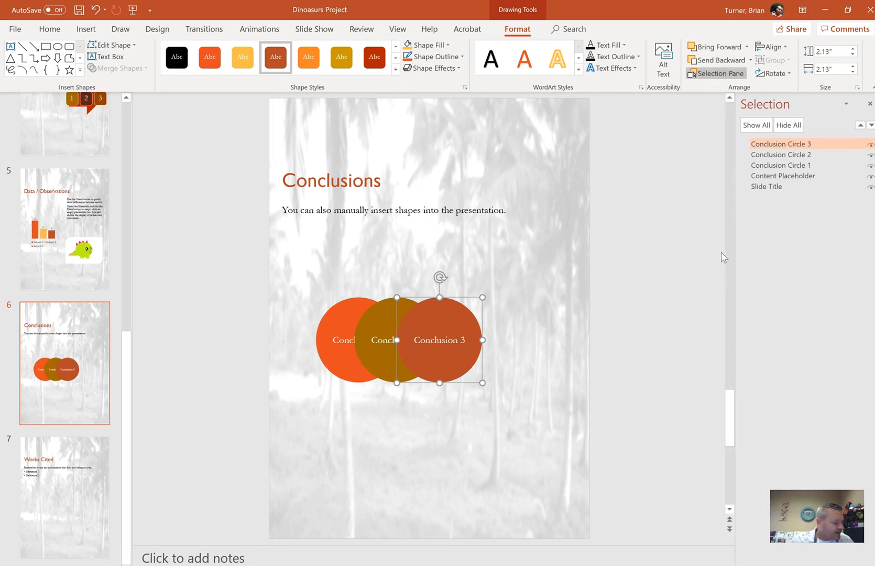
{"action": "mouse_move", "coordinate": [789, 214]}
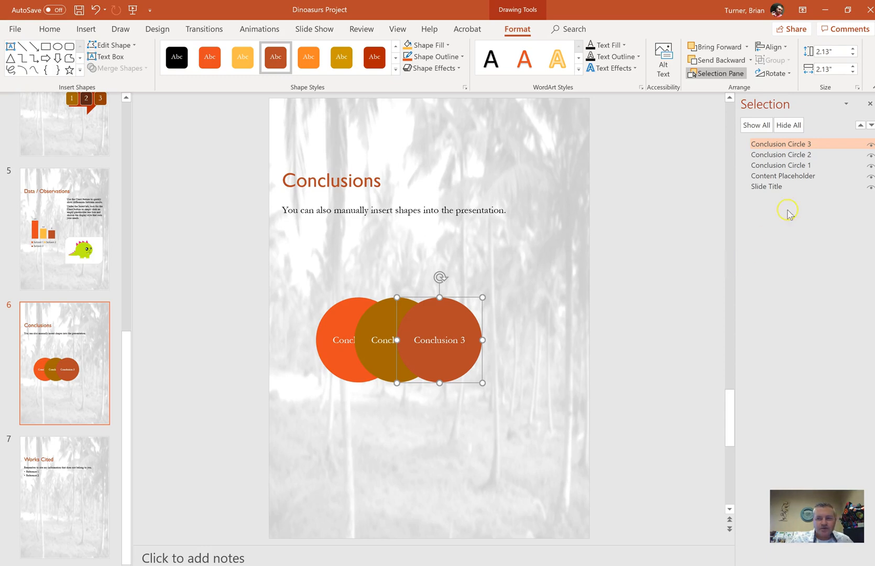
{"action": "left_click", "coordinate": [780, 154]}
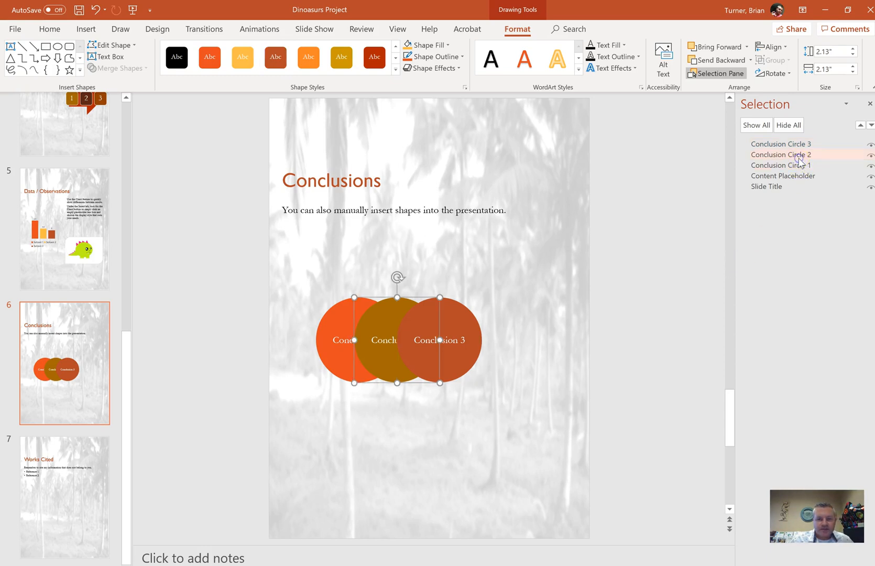
{"action": "left_click", "coordinate": [781, 144]}
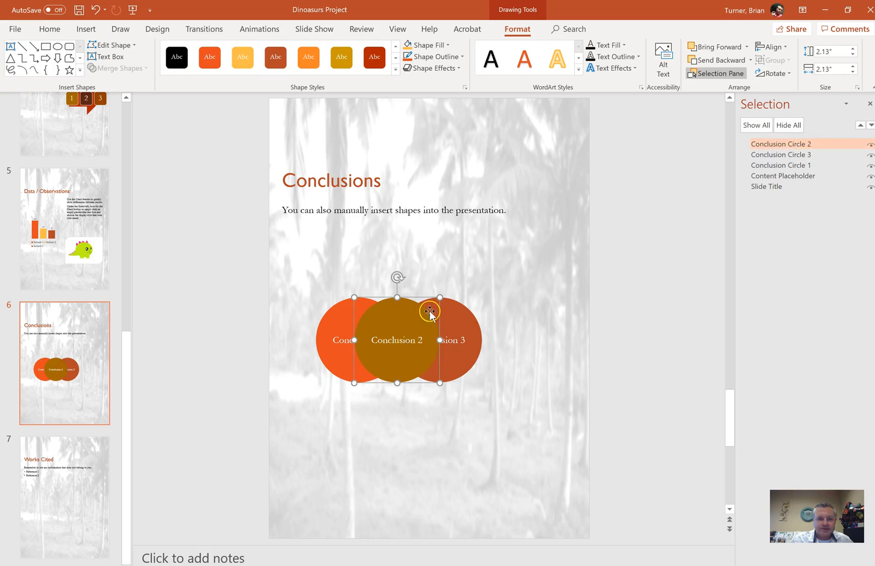
{"action": "mouse_move", "coordinate": [518, 335]}
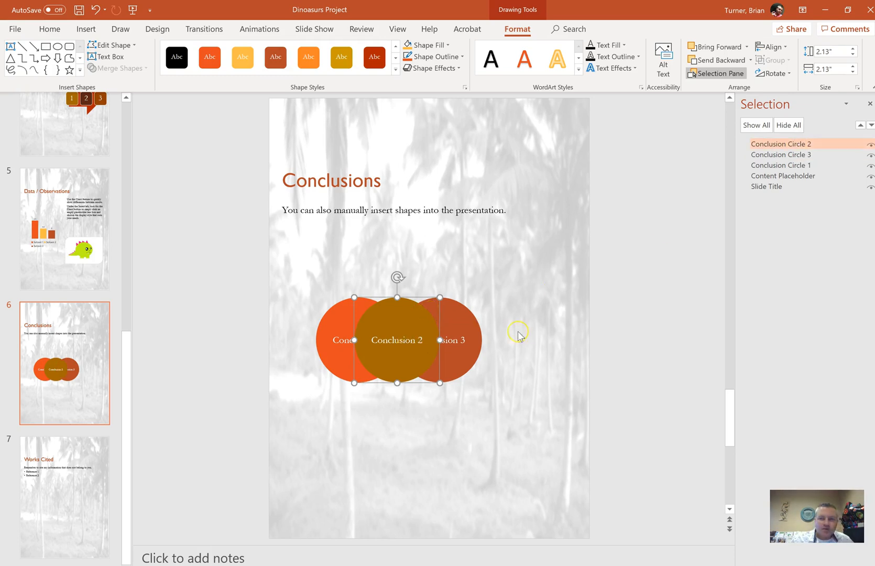
{"action": "left_click", "coordinate": [781, 165]}
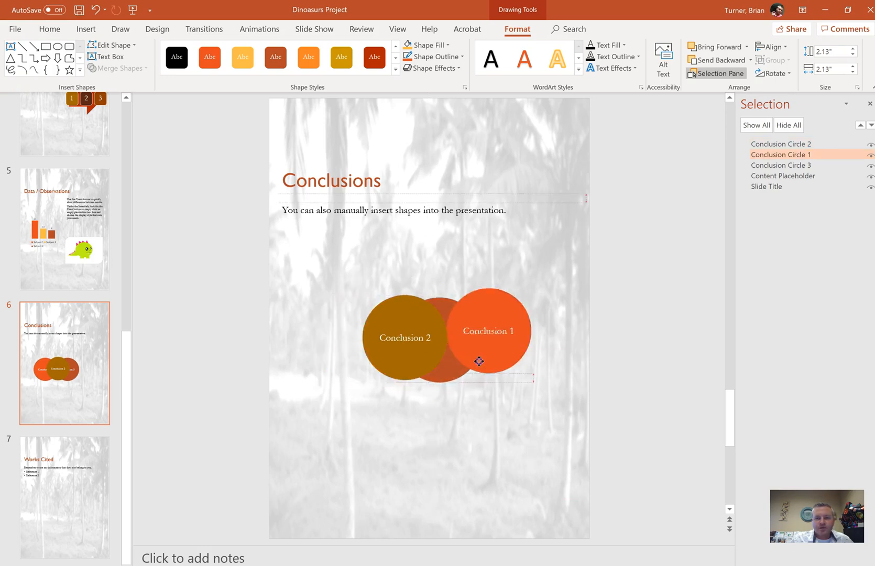
{"action": "left_click_drag", "start_coordinate": [479, 361], "coordinate": [336, 370]}
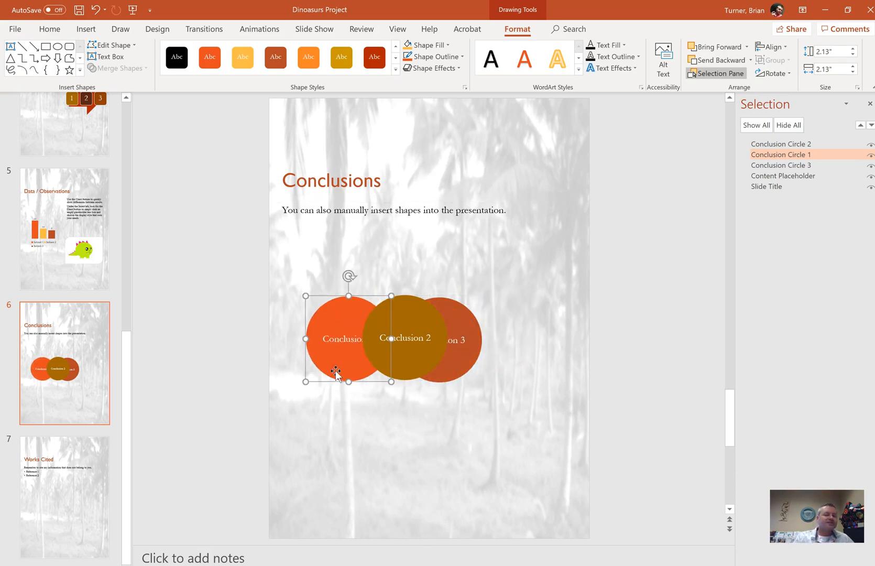
{"action": "mouse_move", "coordinate": [613, 223]}
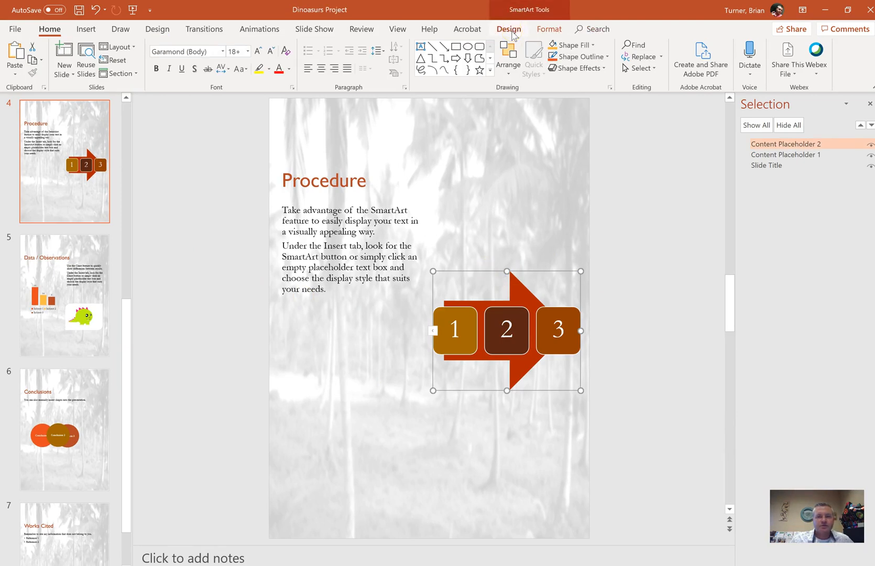
Step: Apply Right to Left from SmartArt Design so the Procedure arrow reads 3, 2, 1
{"action": "left_click", "coordinate": [508, 29]}
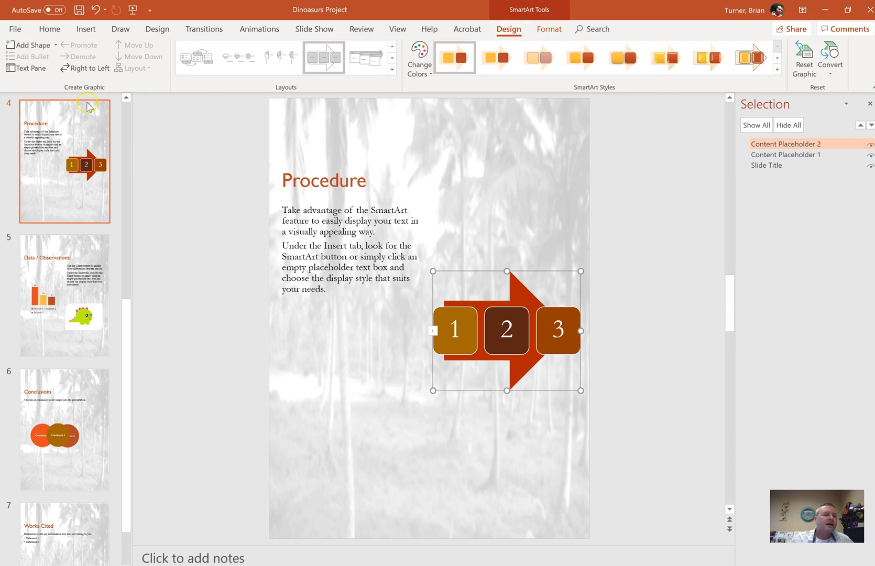
{"action": "mouse_move", "coordinate": [85, 67]}
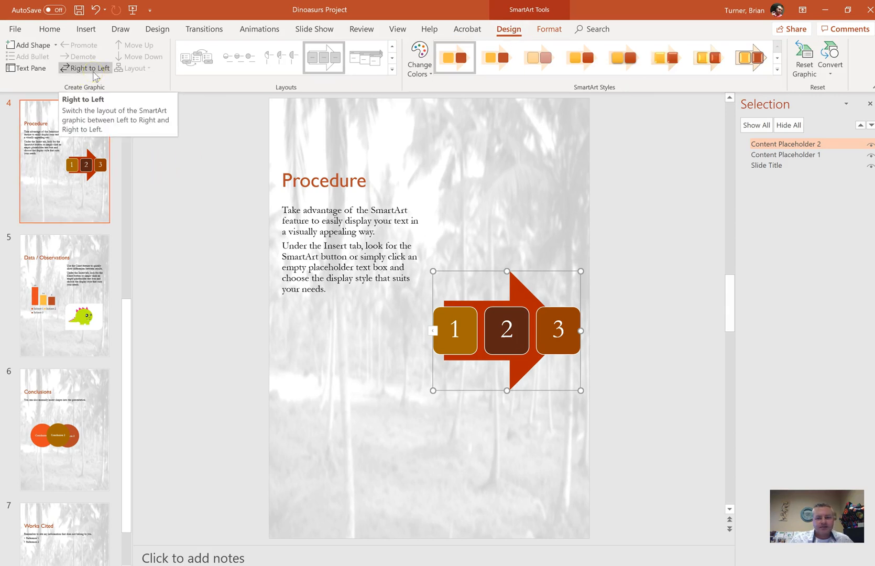
{"action": "left_click", "coordinate": [88, 68]}
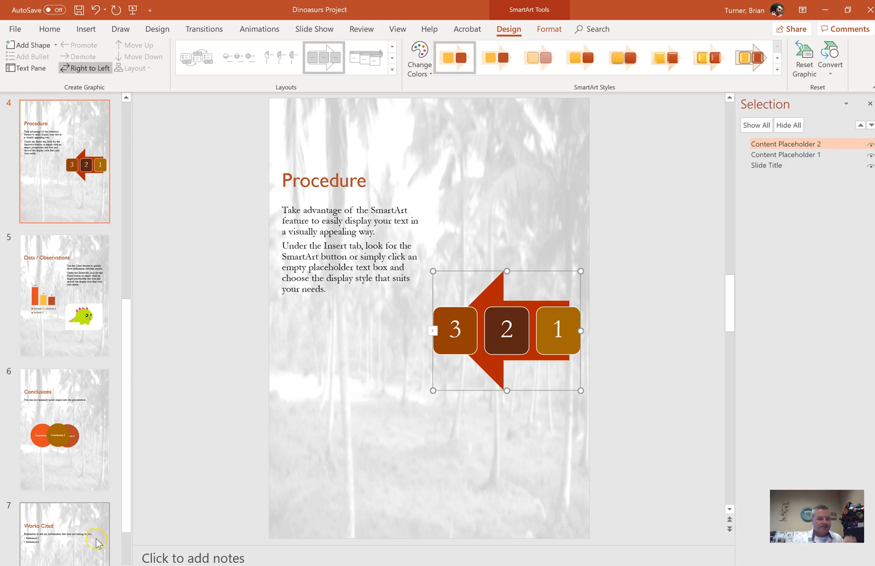
{"action": "mouse_move", "coordinate": [95, 542]}
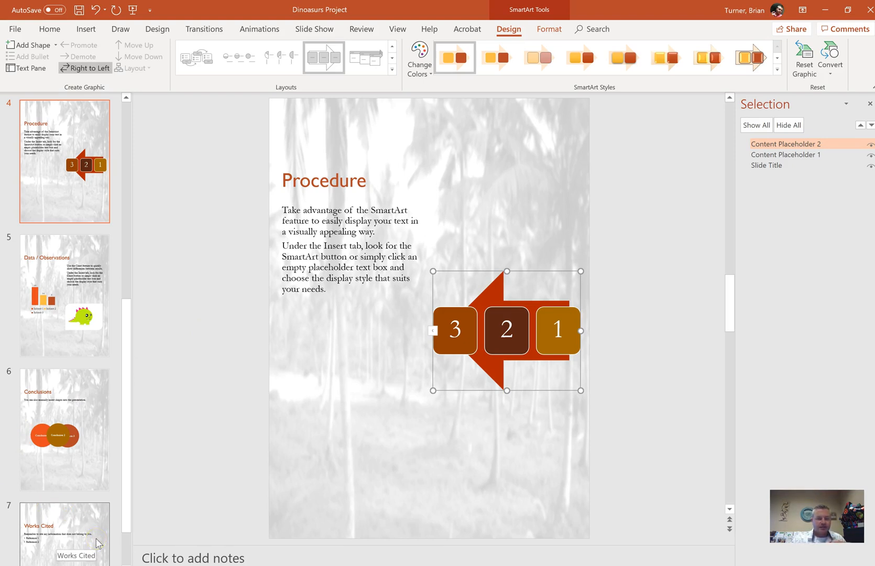